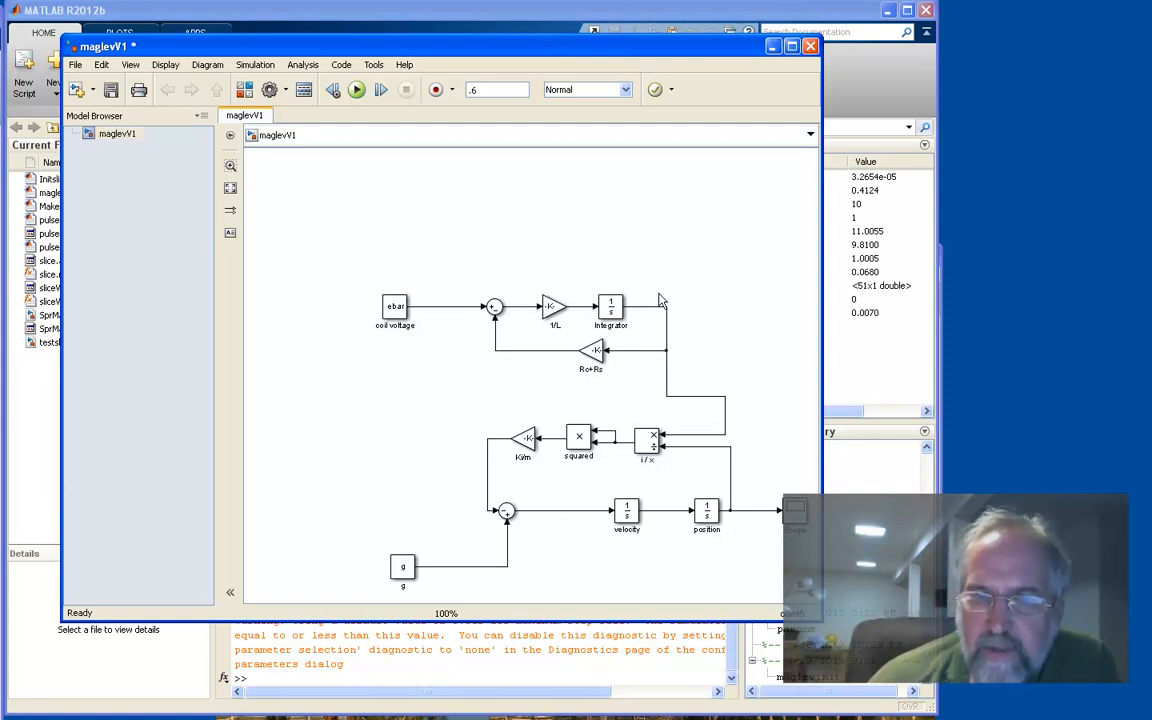
Look over the maglevV1 blocks after maglevinit printed i0 1.0005 and ebar 11.0055.
left_click(396, 308)
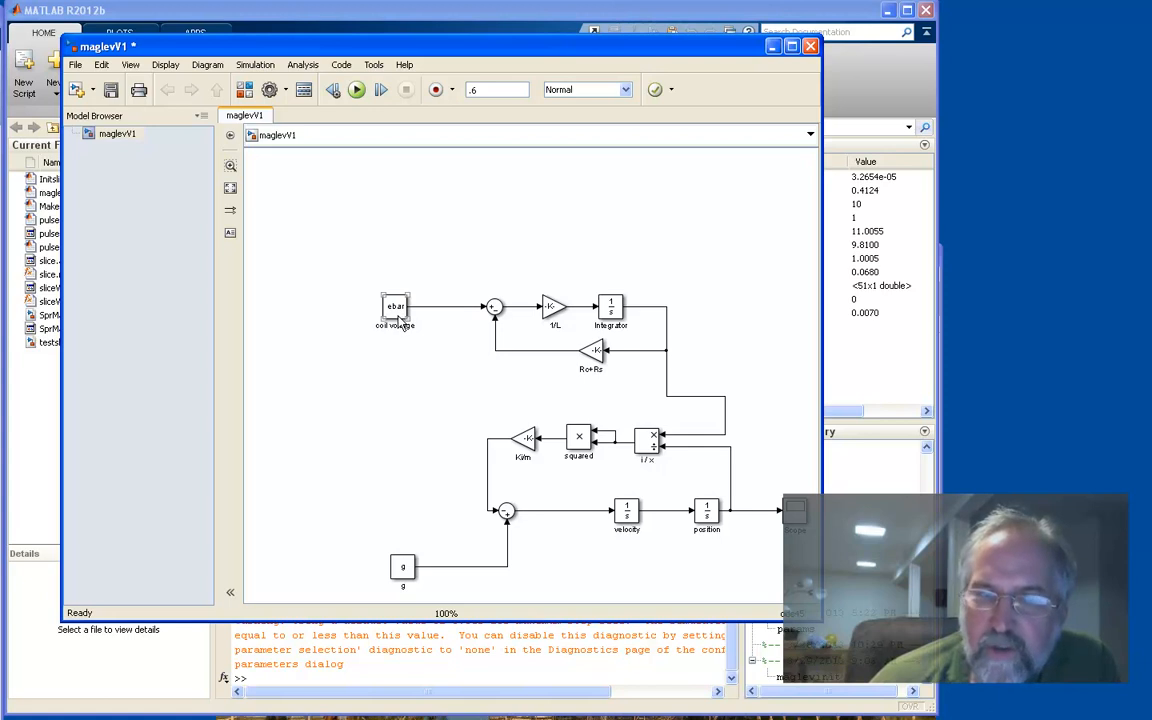
mouse_move(398, 324)
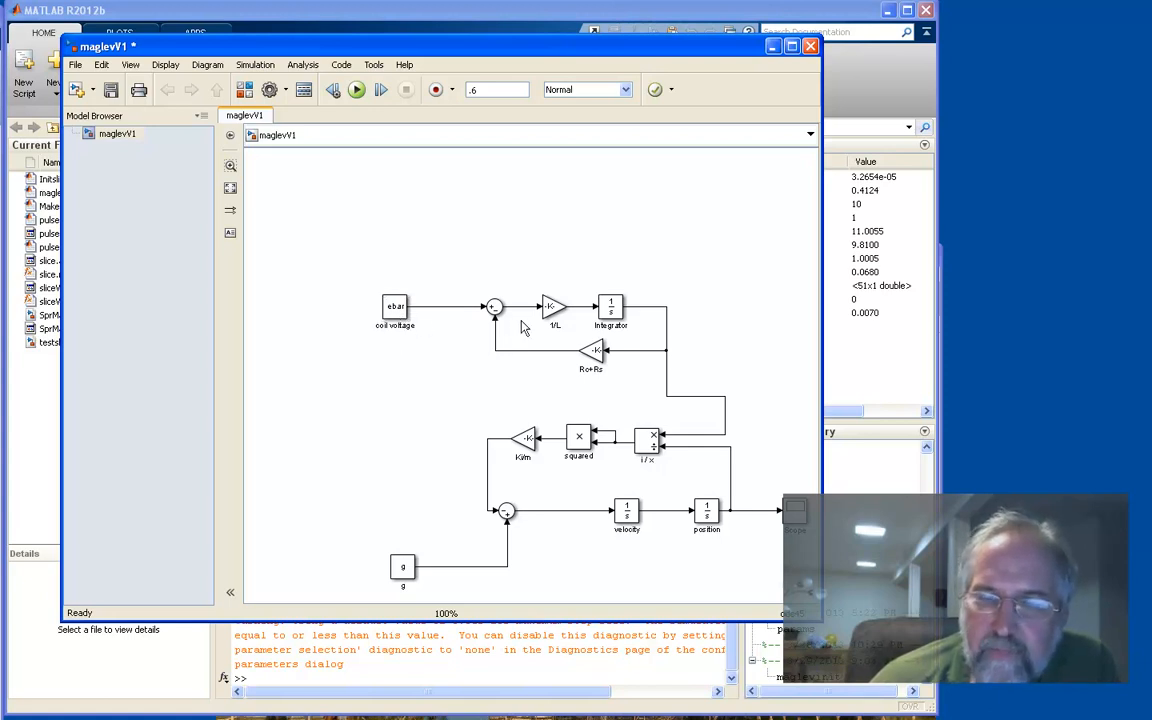
left_click(556, 308)
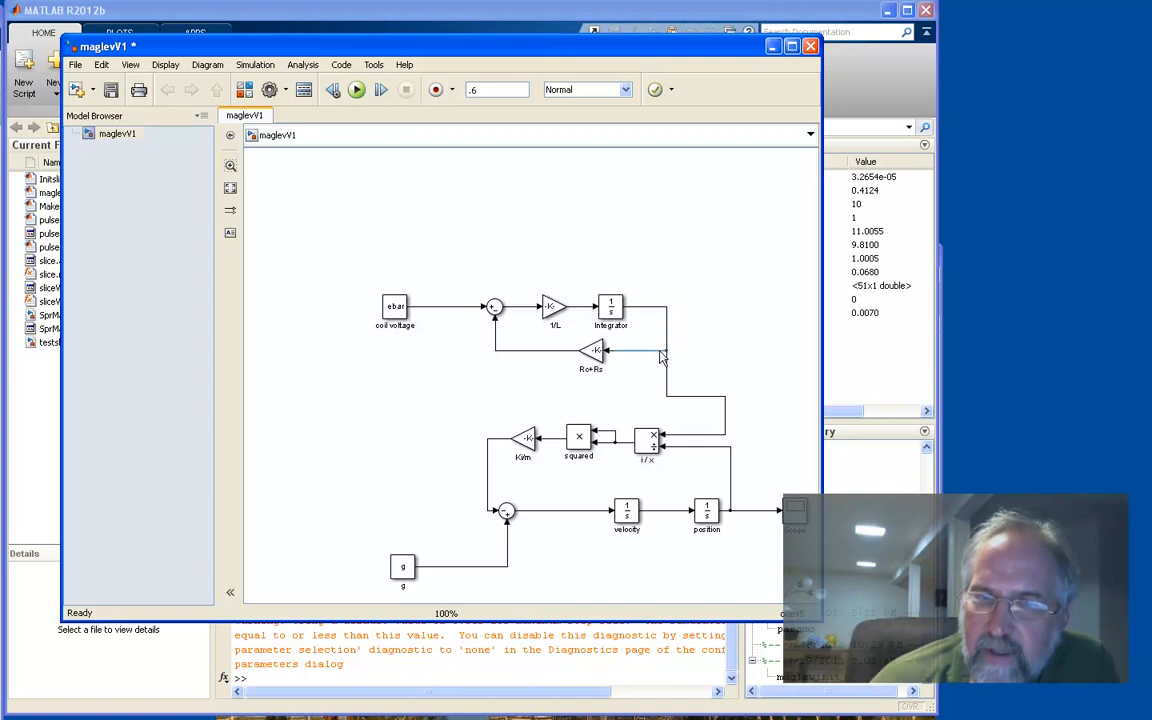
left_click(592, 350)
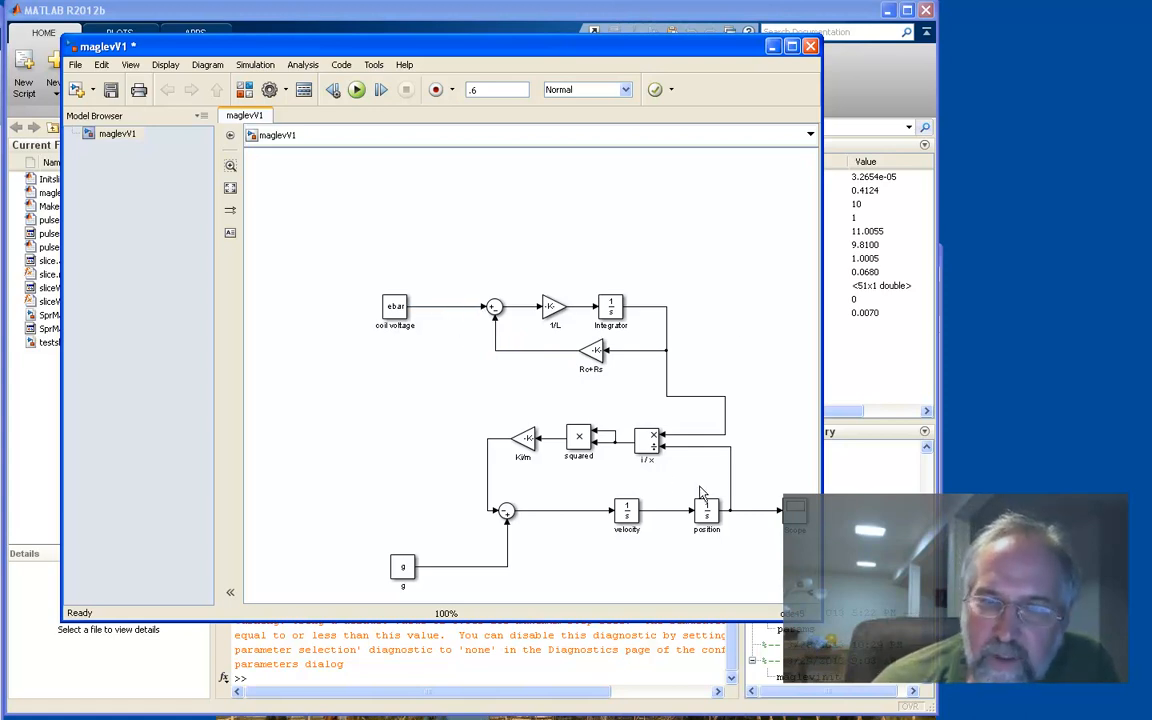
mouse_move(530, 524)
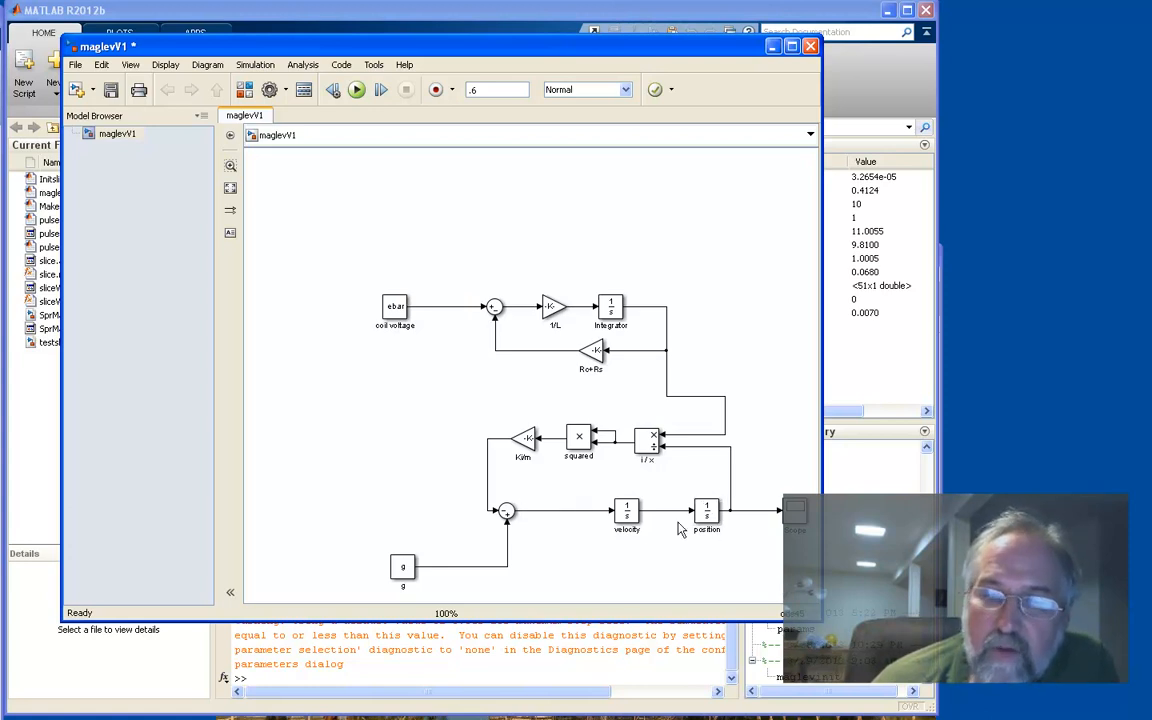
left_click(628, 512)
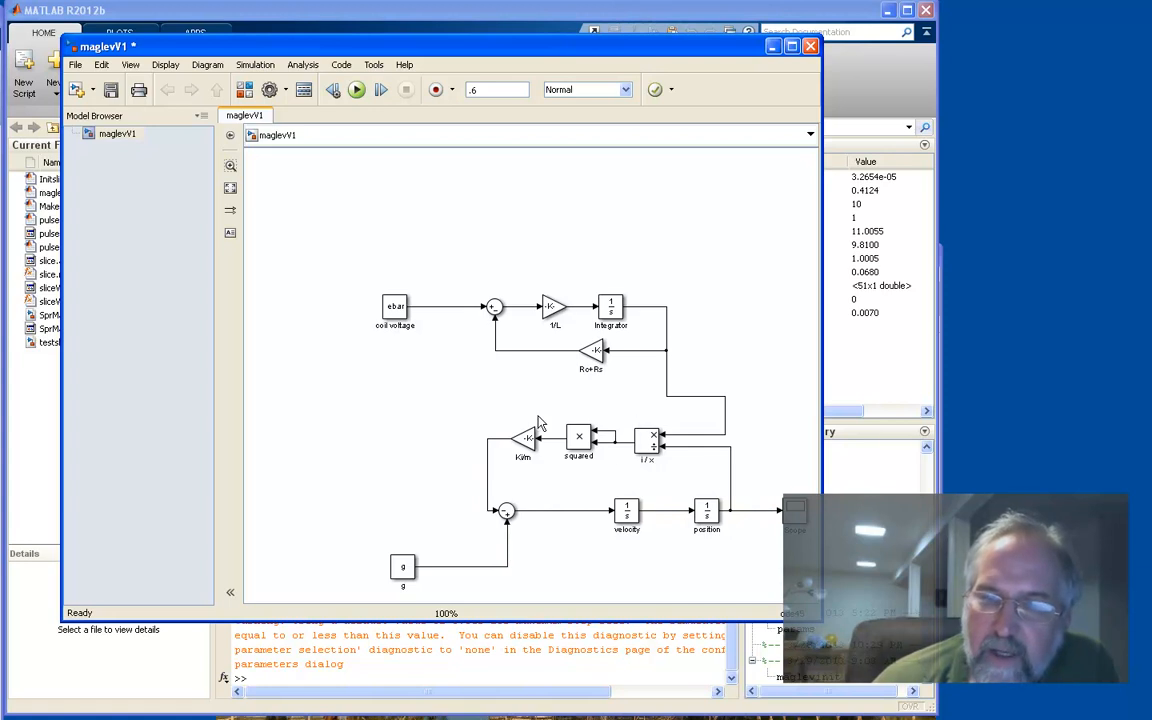
mouse_move(570, 434)
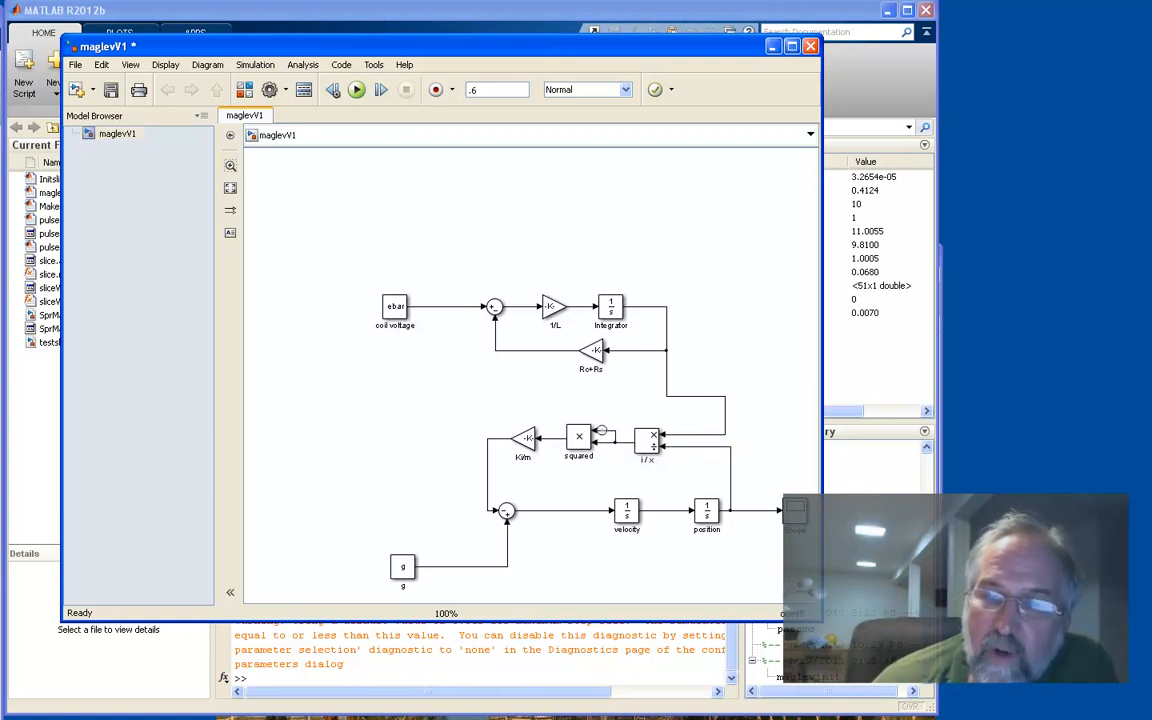
mouse_move(538, 448)
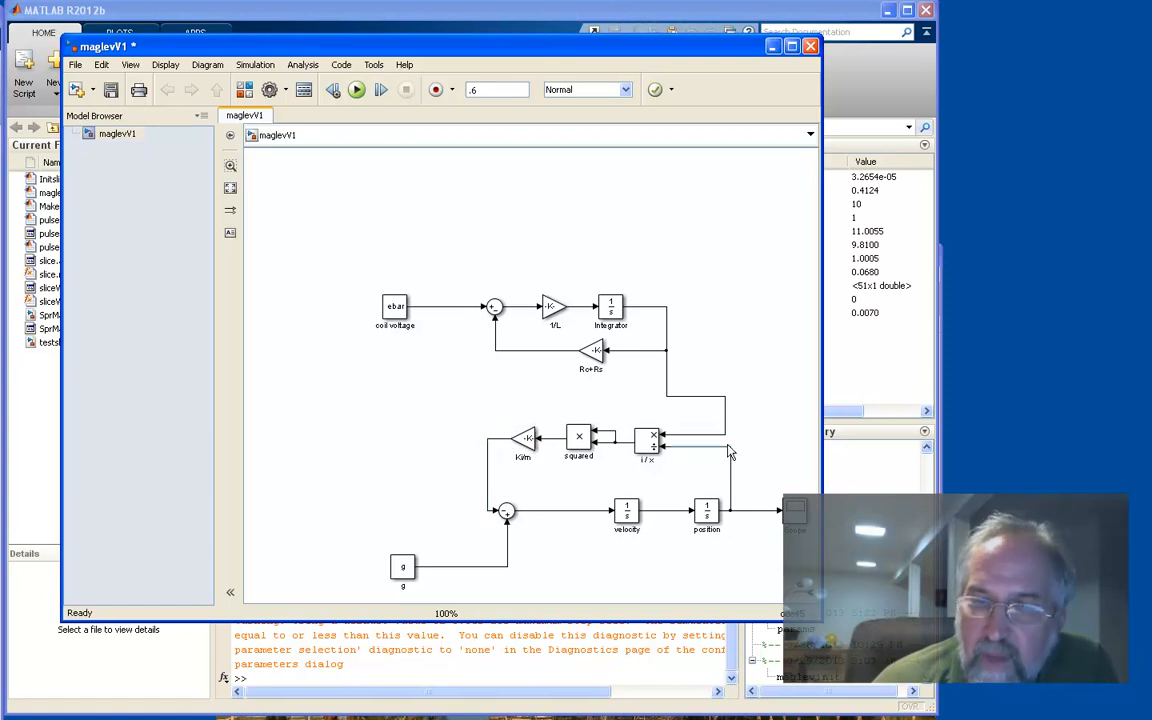
mouse_move(652, 414)
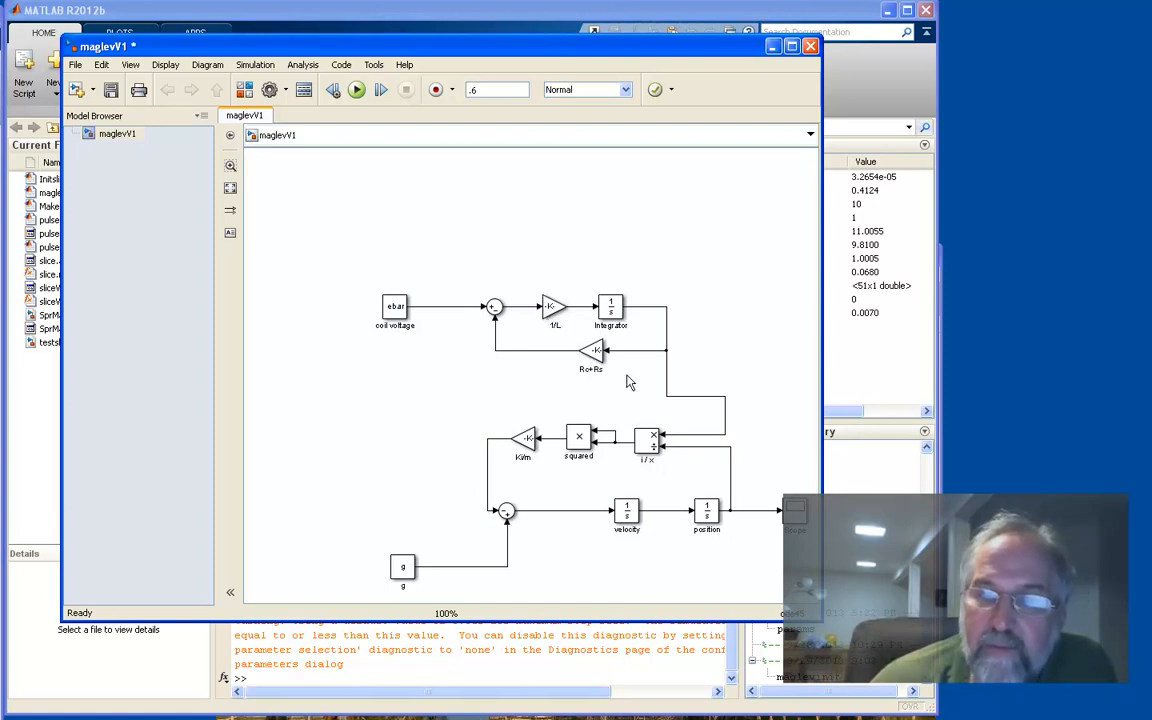
Check the Rc+Ra gain parameters and the neighbouring block, then return to the model view.
double_click(592, 350)
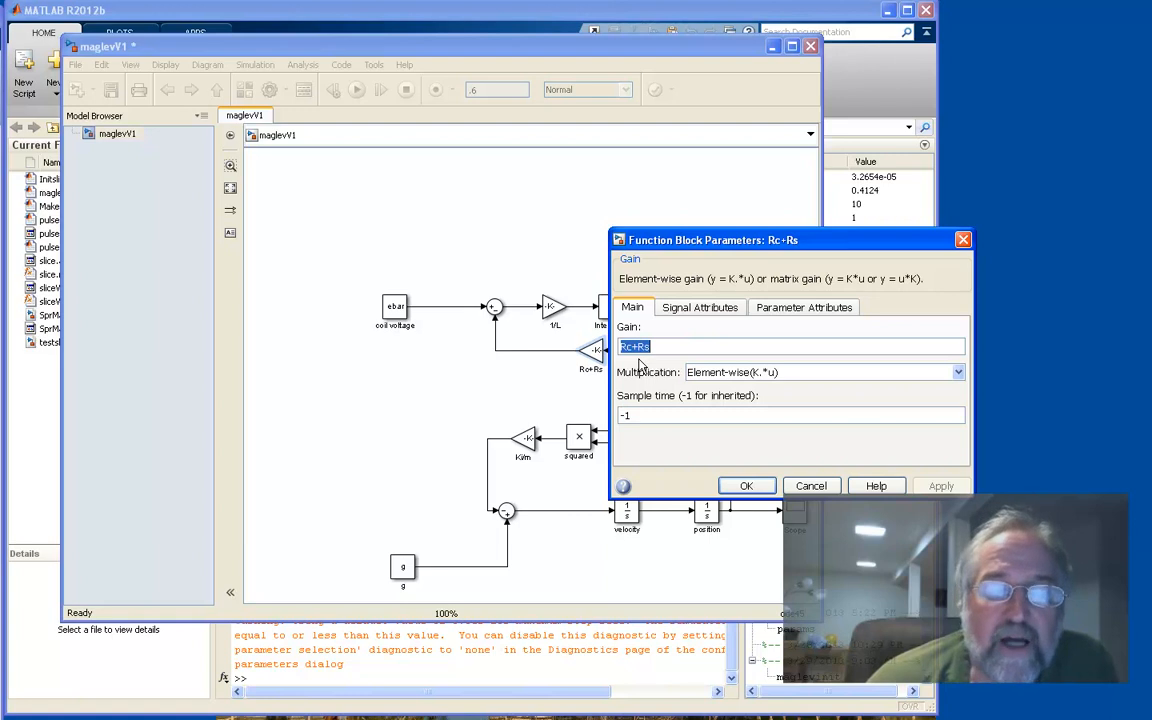
left_click(746, 486)
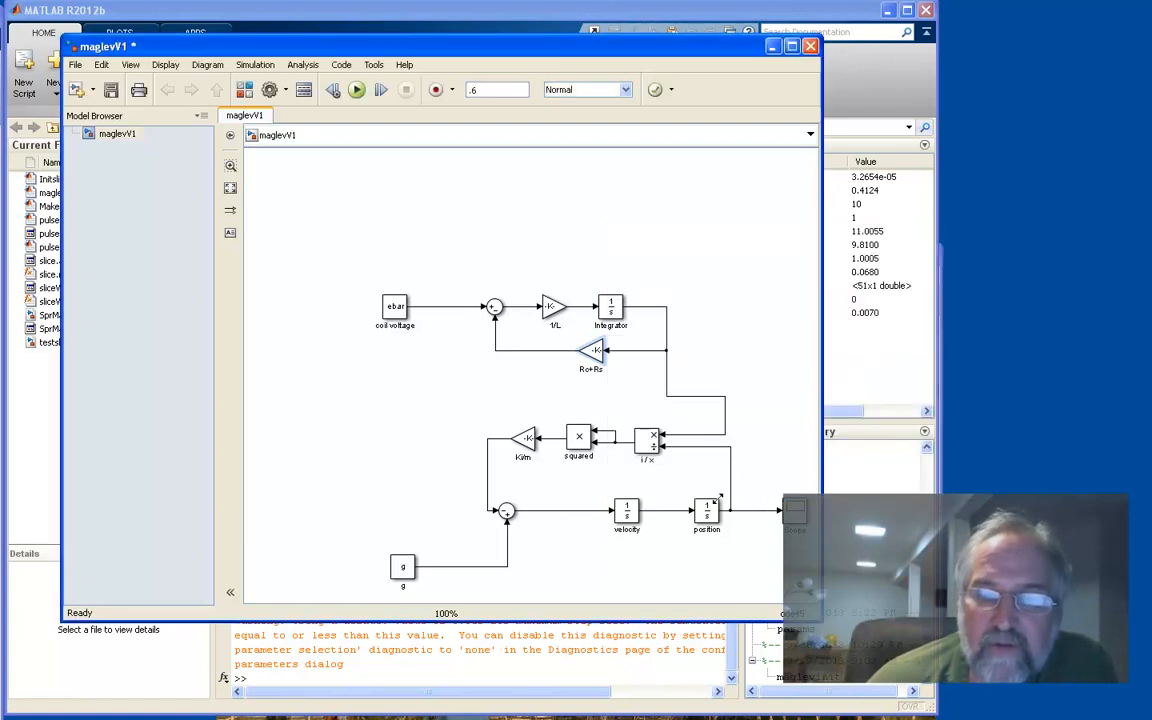
double_click(626, 512)
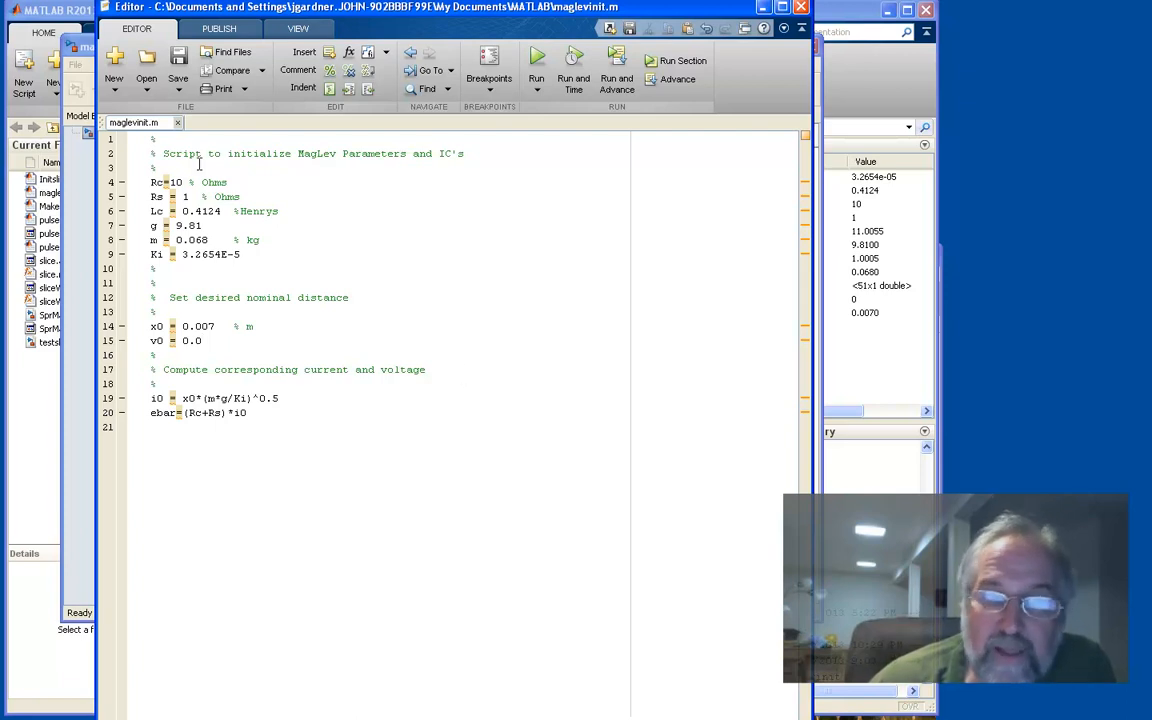
mouse_move(186, 184)
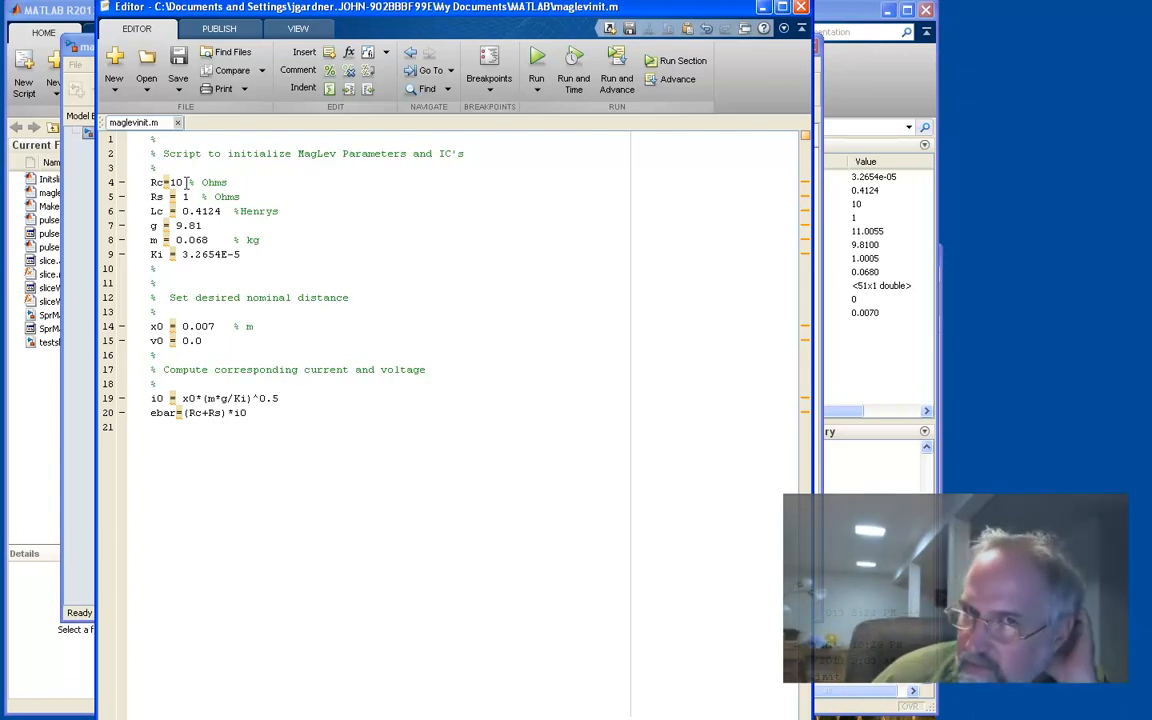
left_click(202, 340)
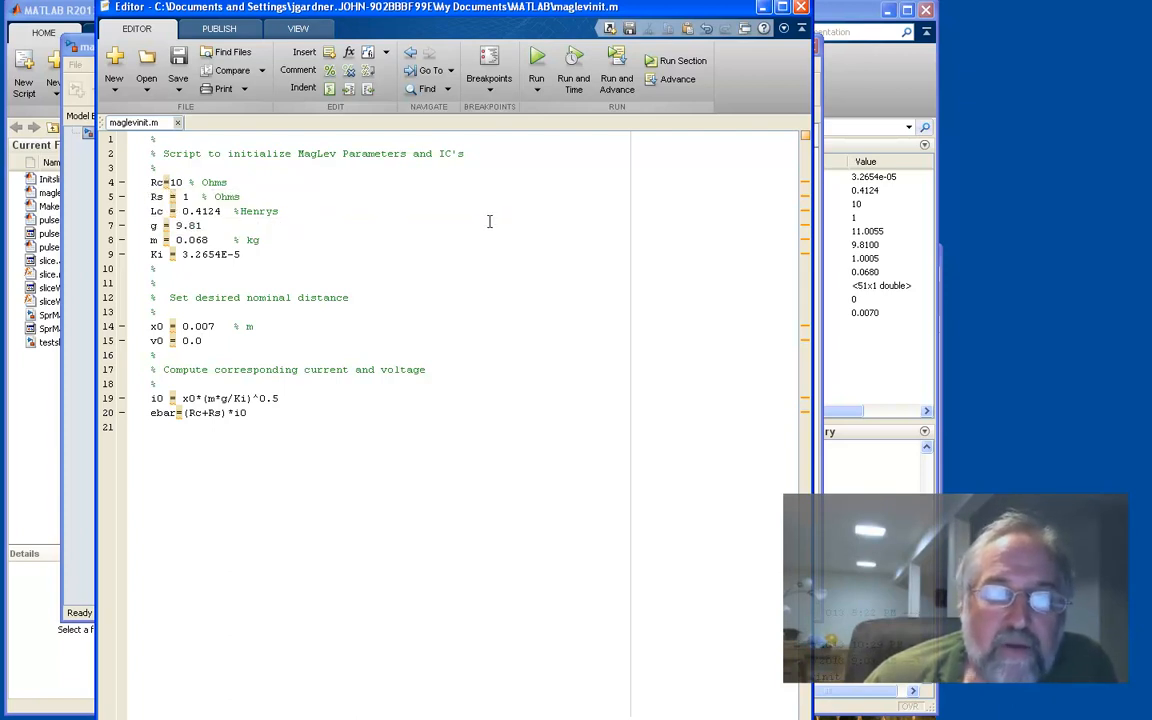
left_click(200, 340)
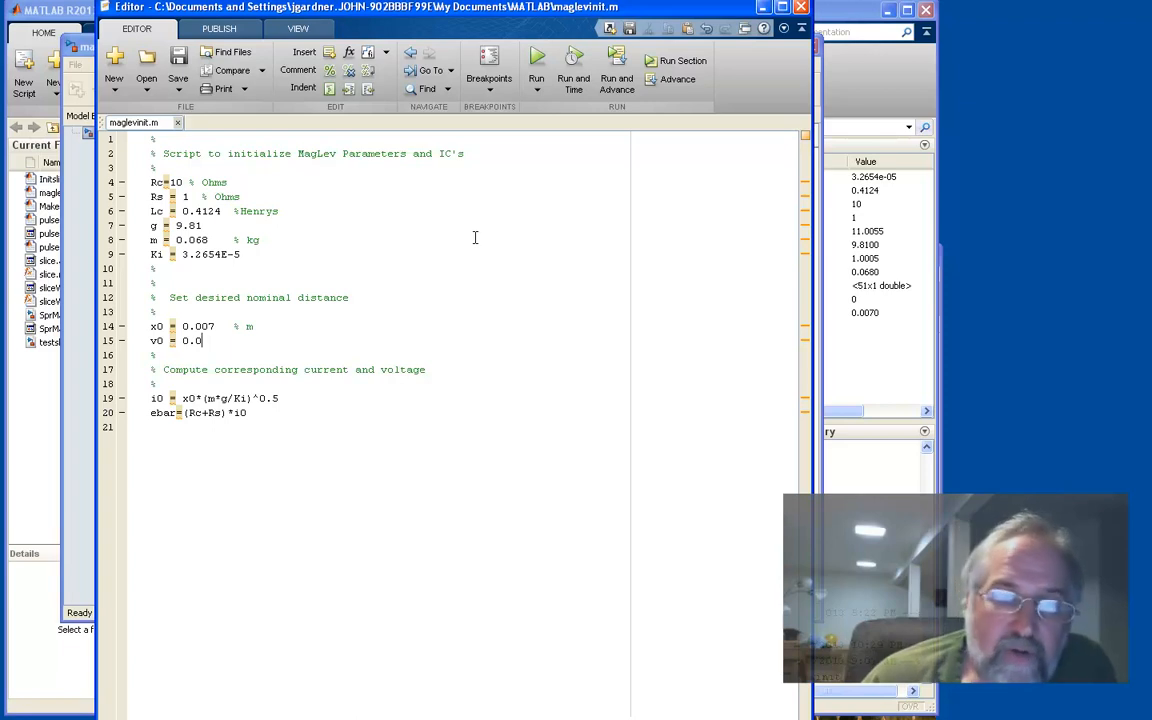
mouse_move(300, 314)
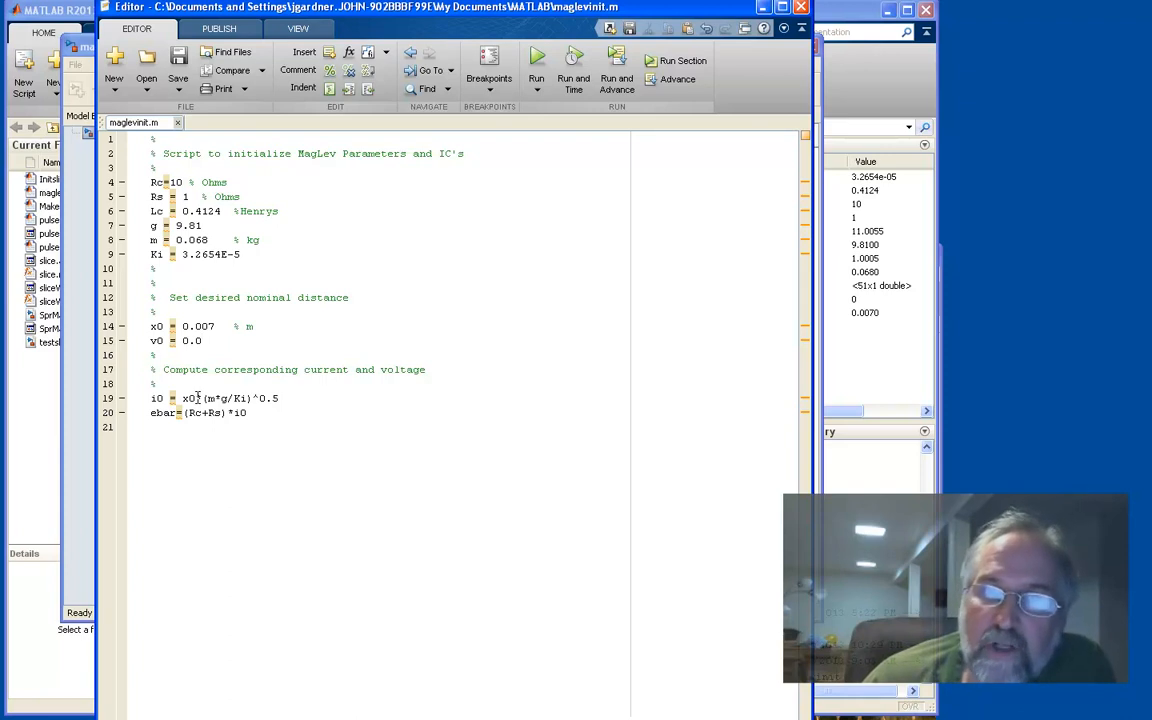
mouse_move(196, 398)
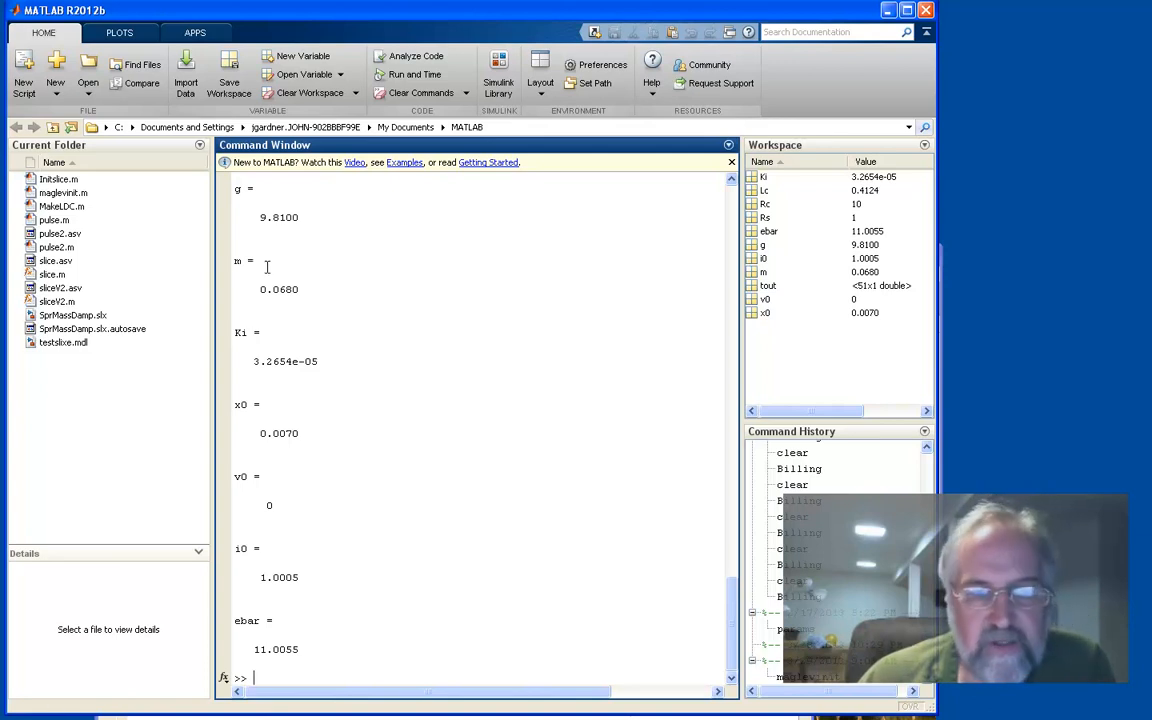
mouse_move(452, 474)
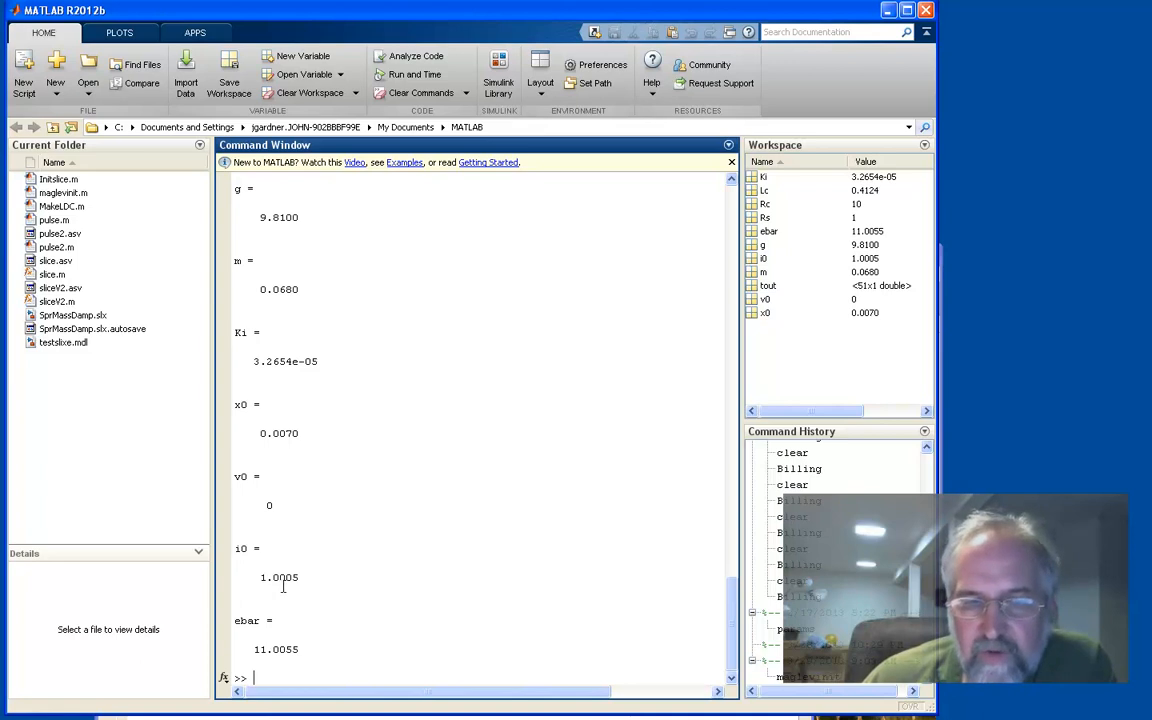
mouse_move(248, 626)
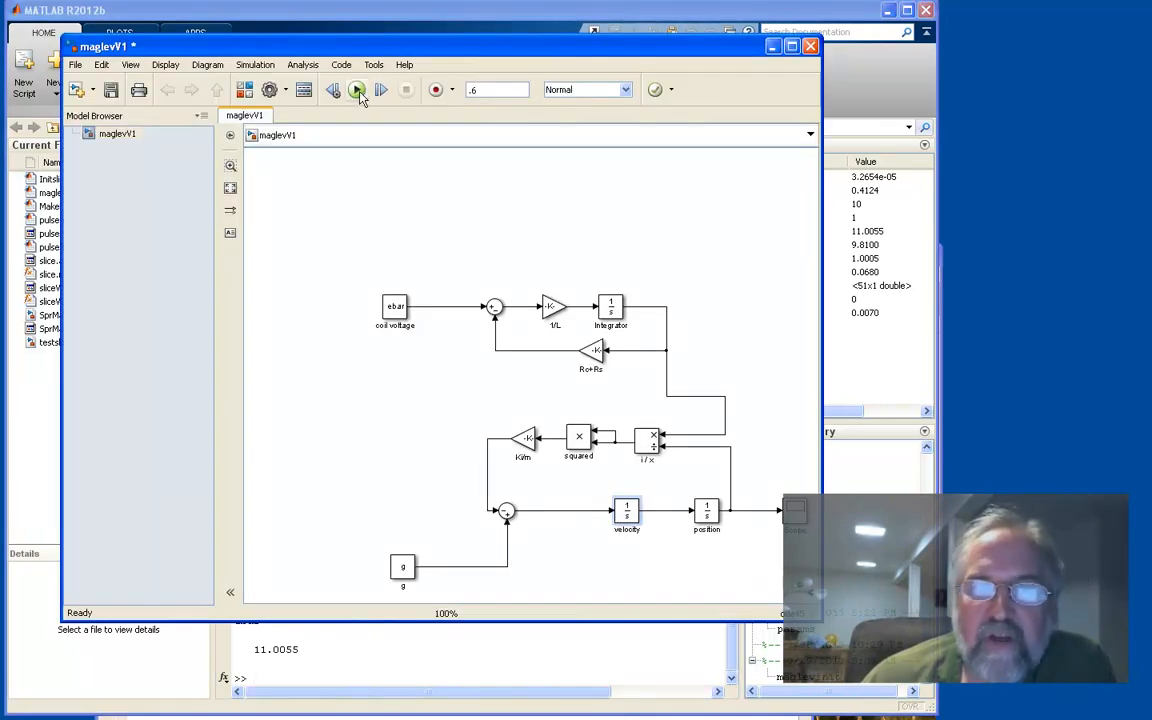
Run the maglevV1 simulation so the Scope shows the position trace.
left_click(356, 88)
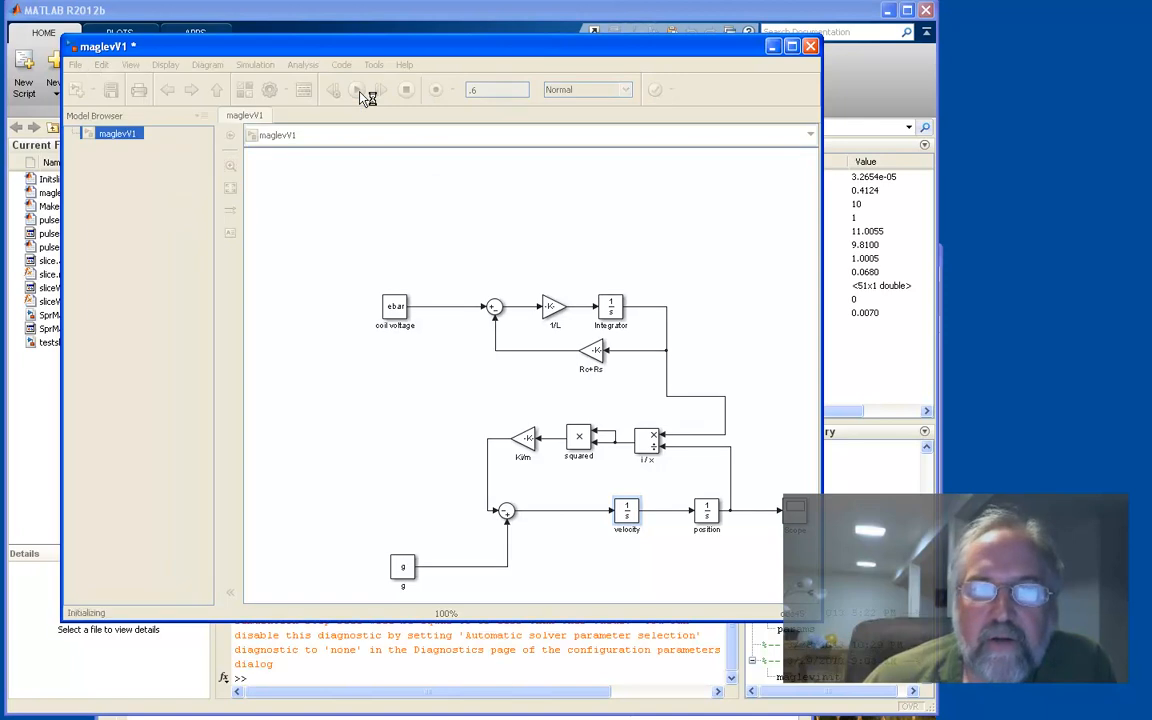
left_click(356, 88)
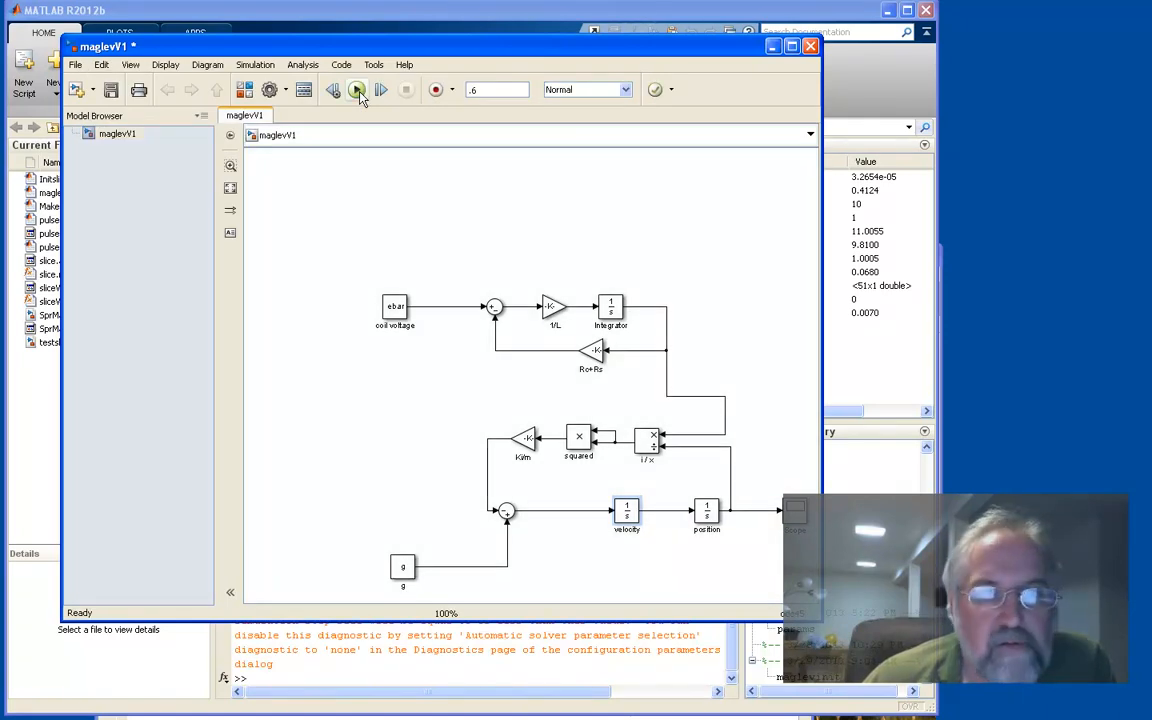
left_click(356, 88)
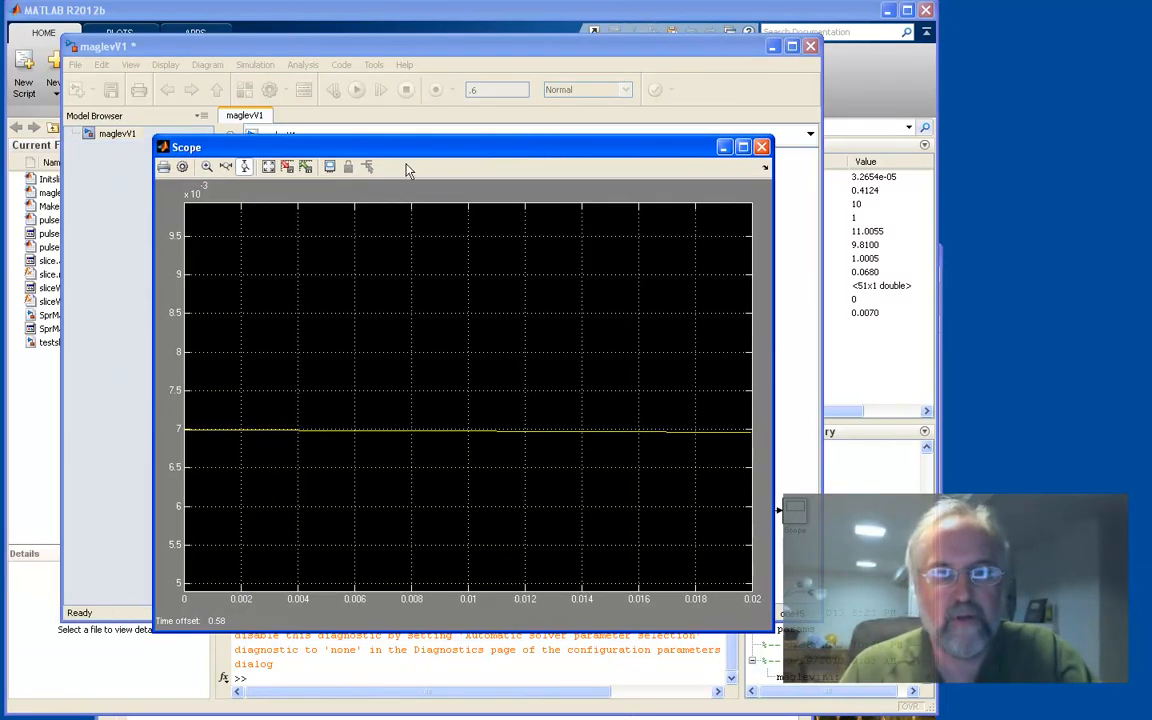
mouse_move(392, 148)
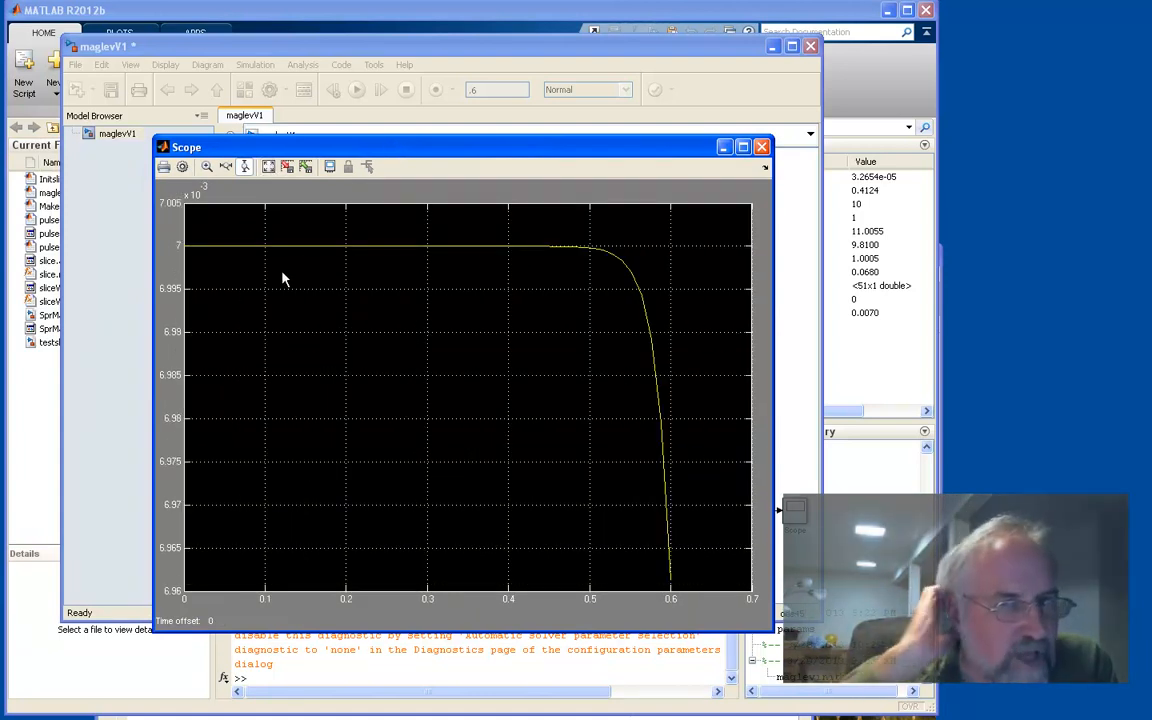
mouse_move(192, 246)
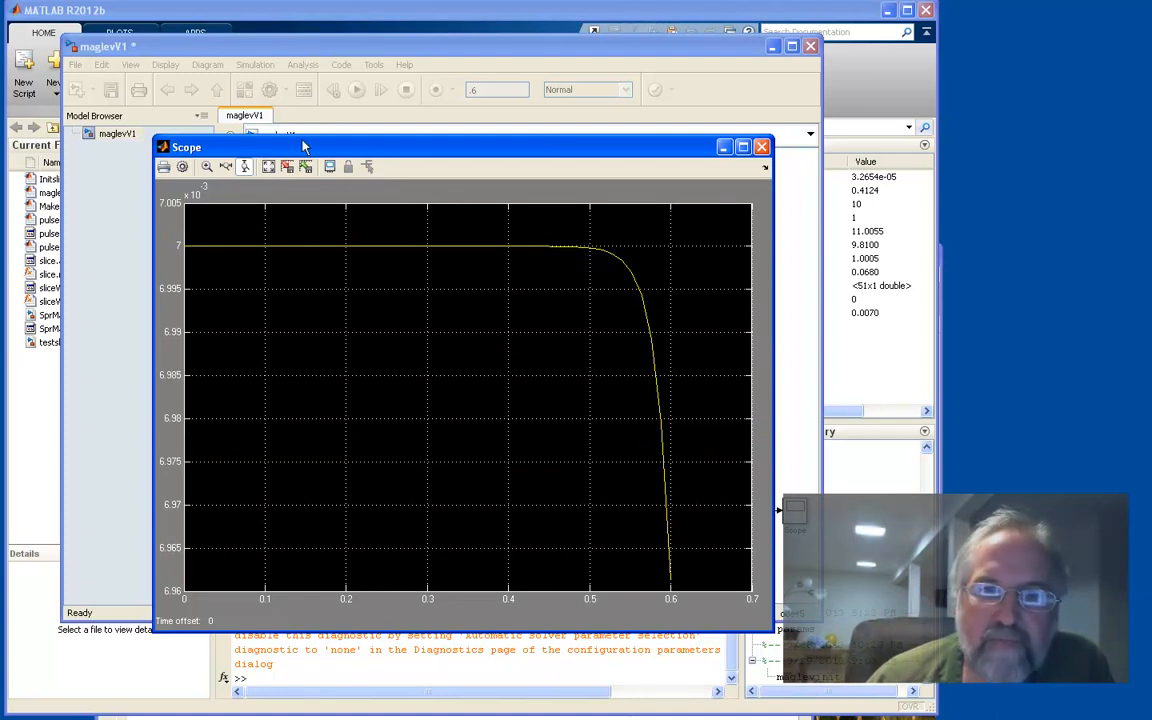
mouse_move(196, 210)
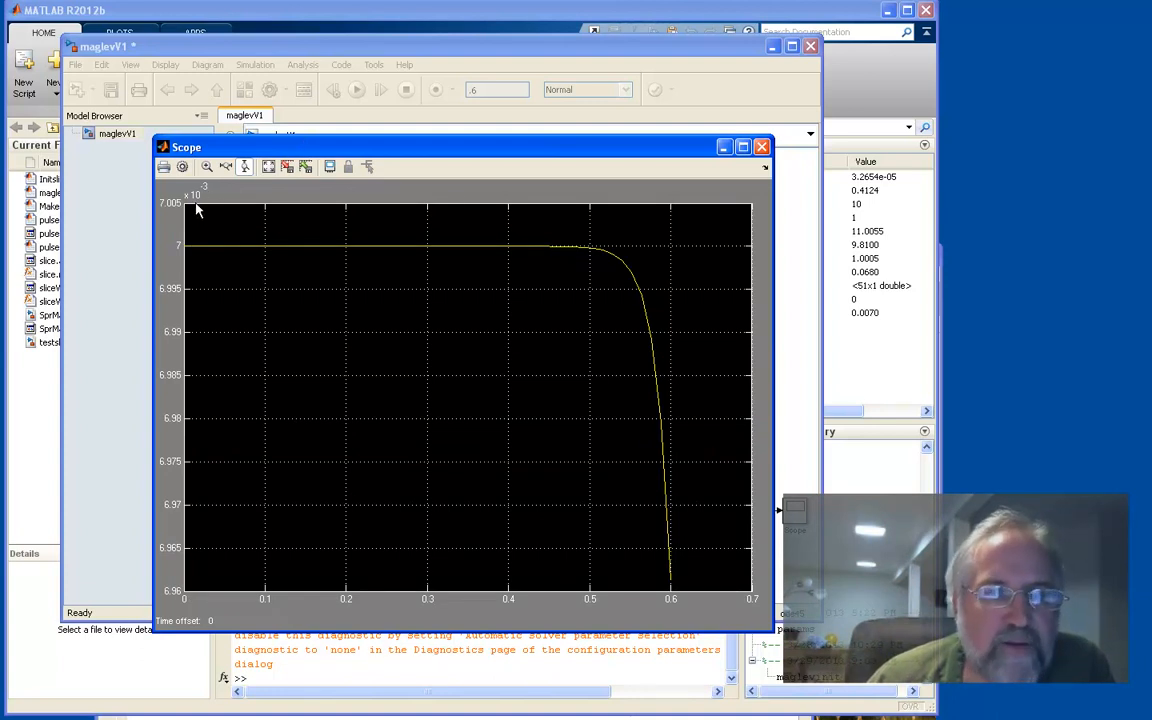
mouse_move(248, 248)
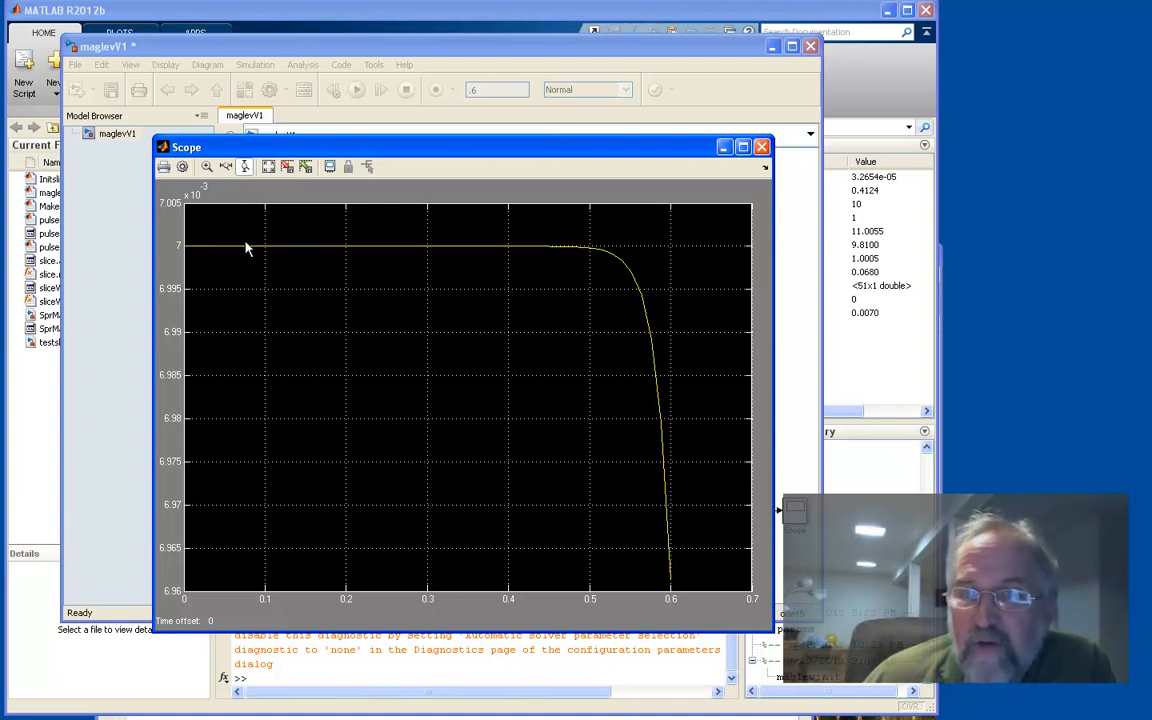
mouse_move(664, 252)
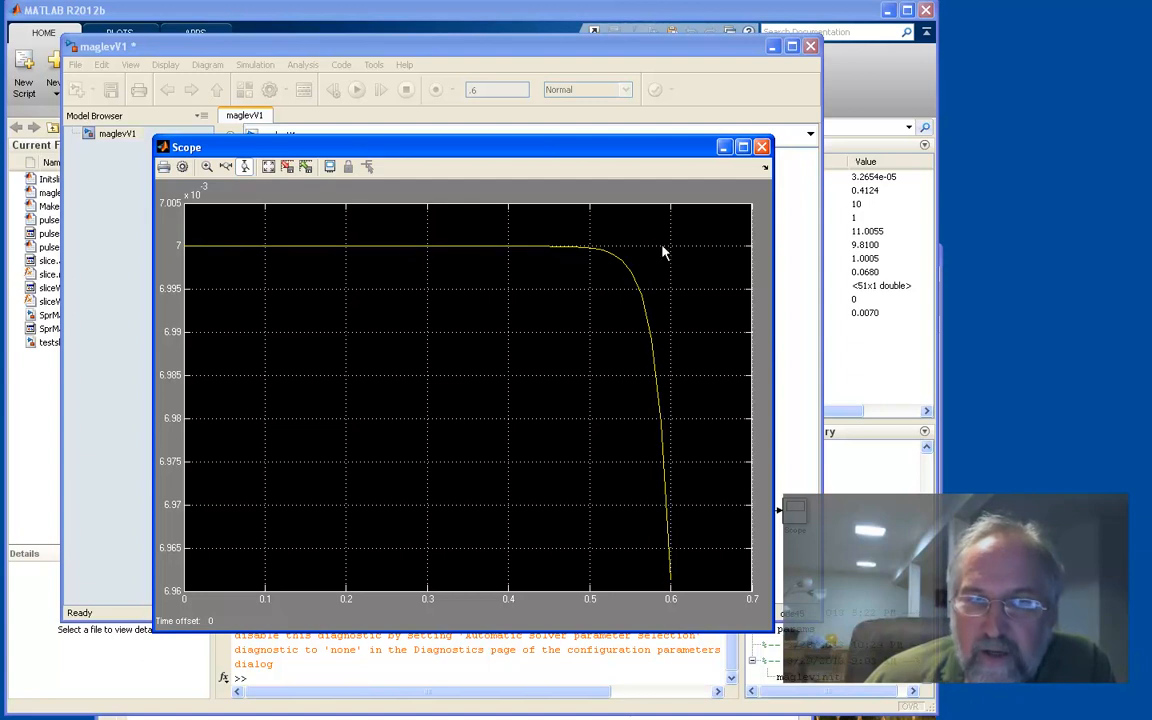
mouse_move(588, 278)
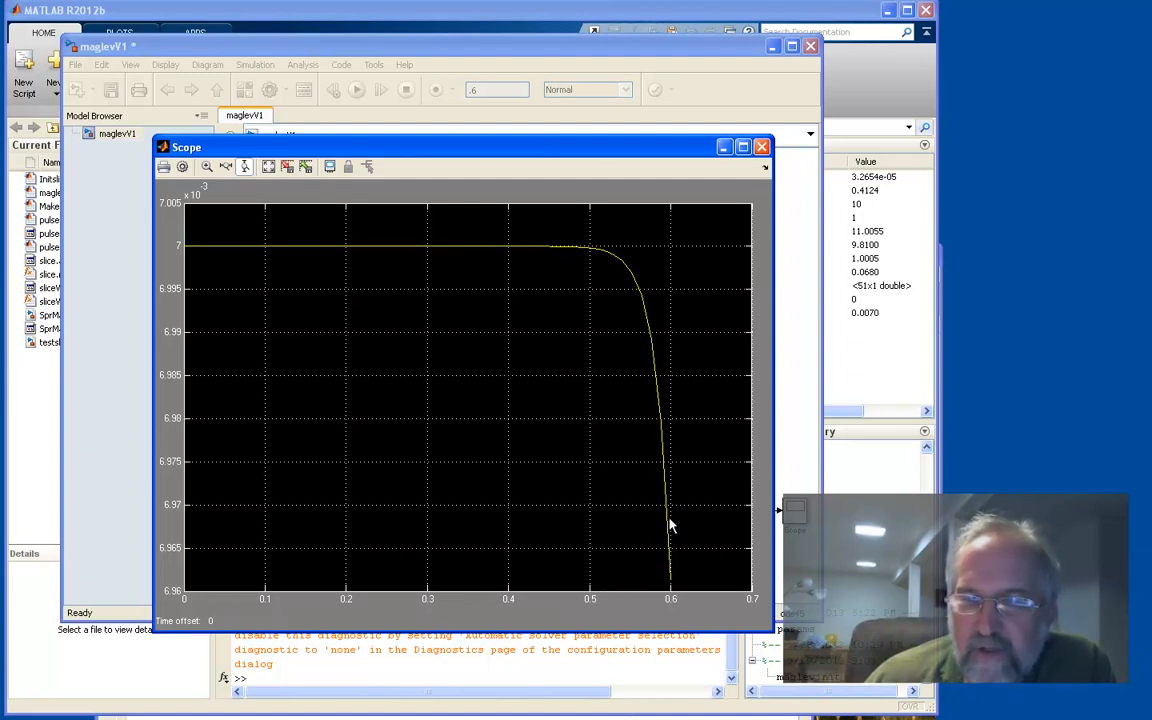
mouse_move(550, 522)
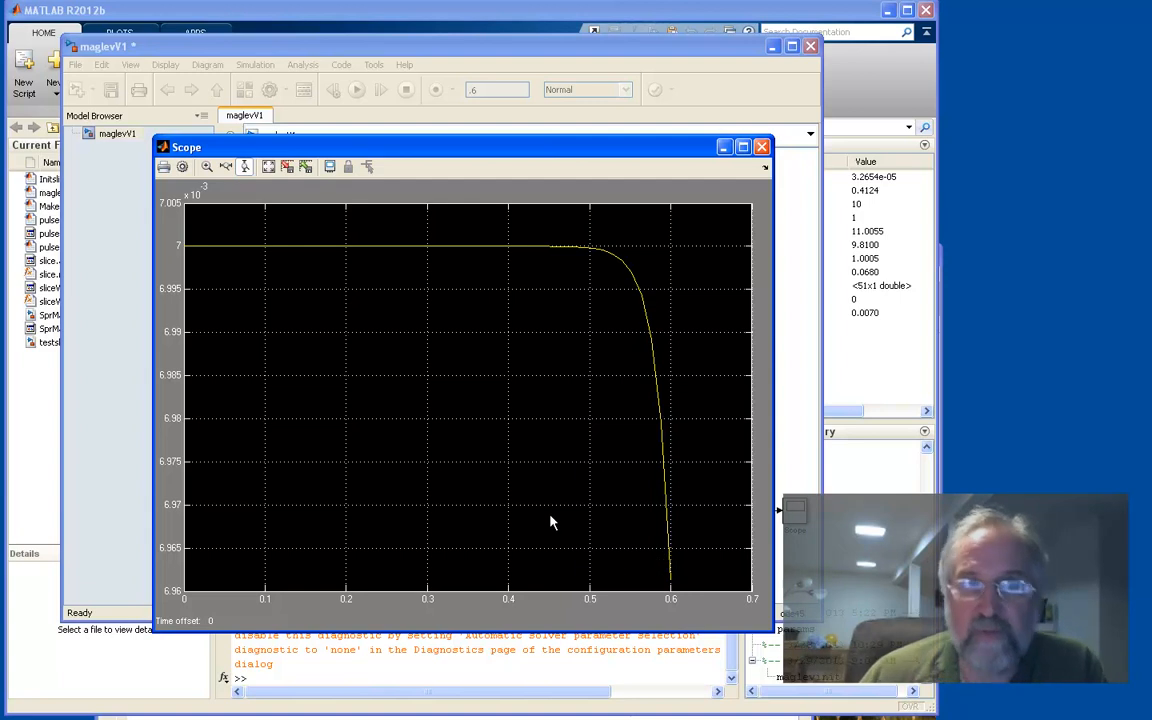
mouse_move(440, 420)
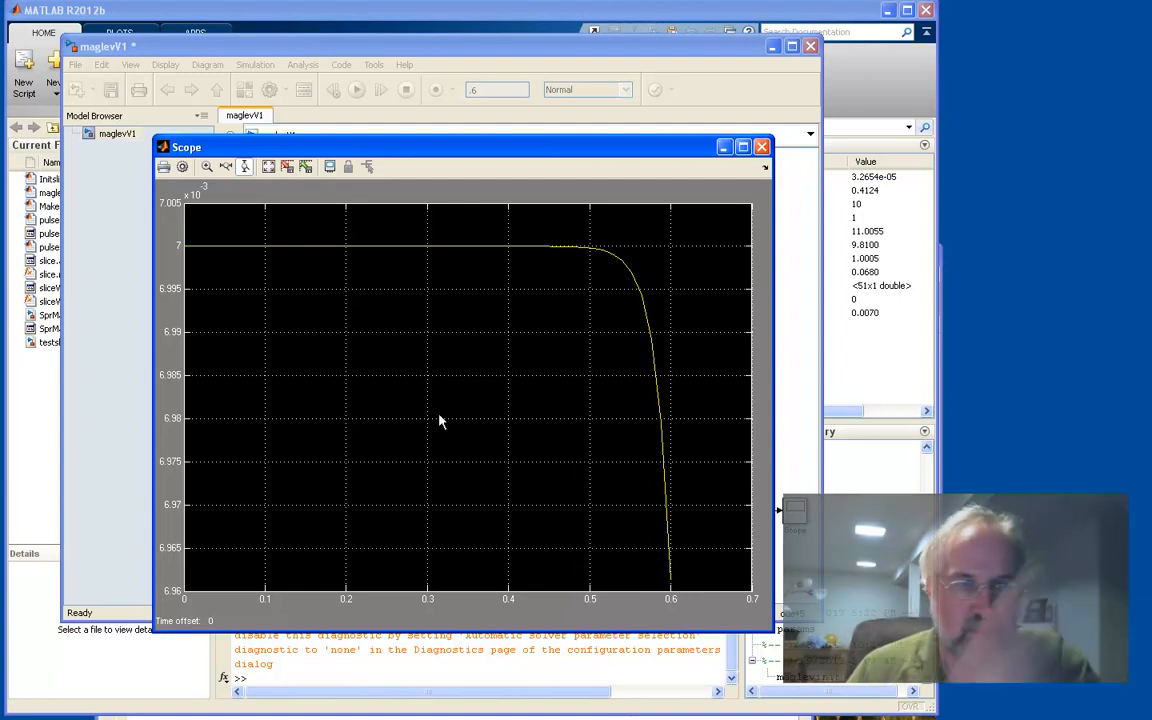
mouse_move(178, 560)
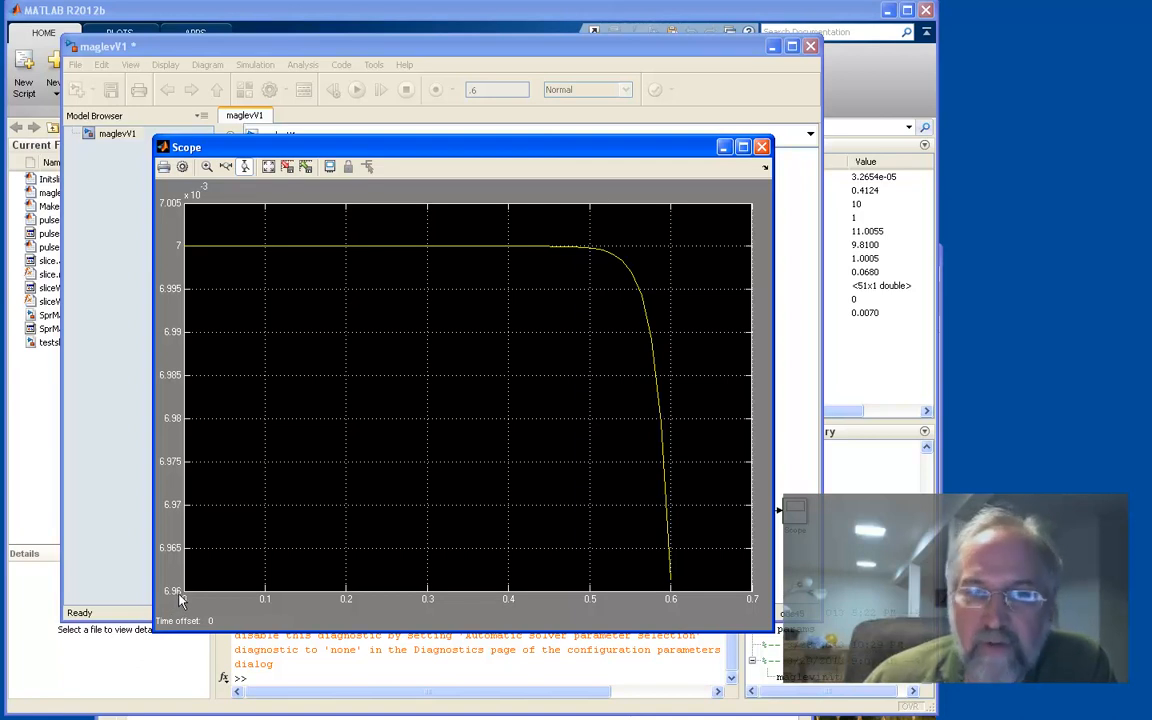
mouse_move(640, 420)
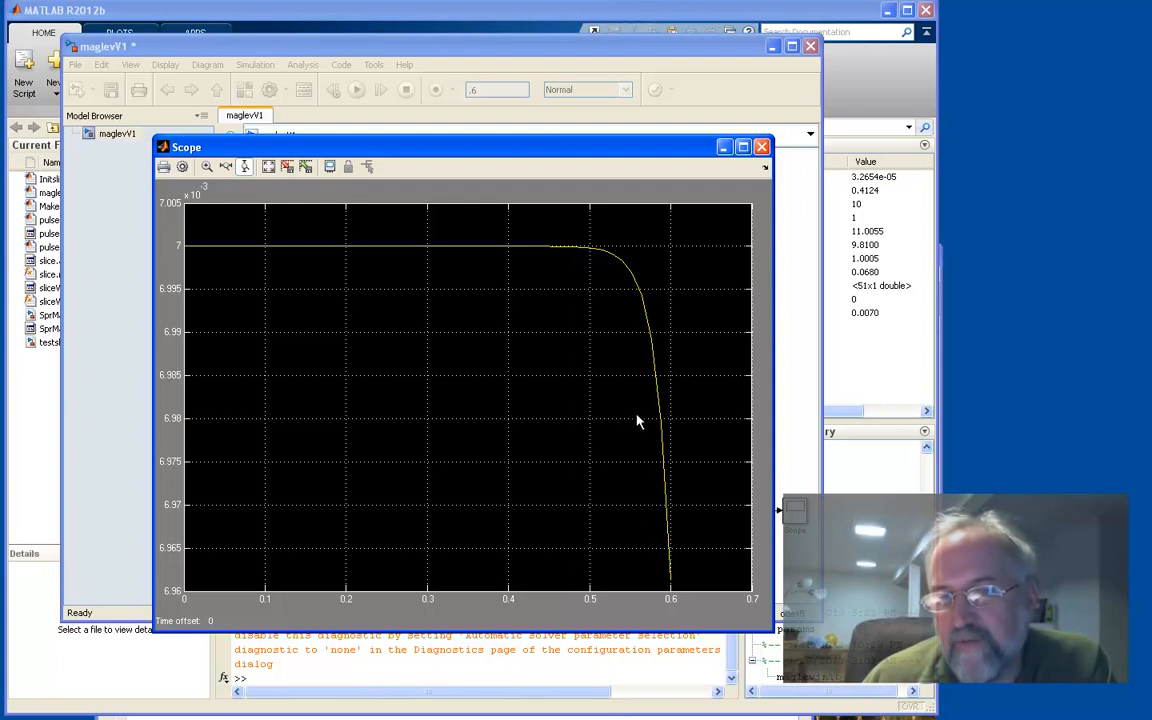
mouse_move(668, 544)
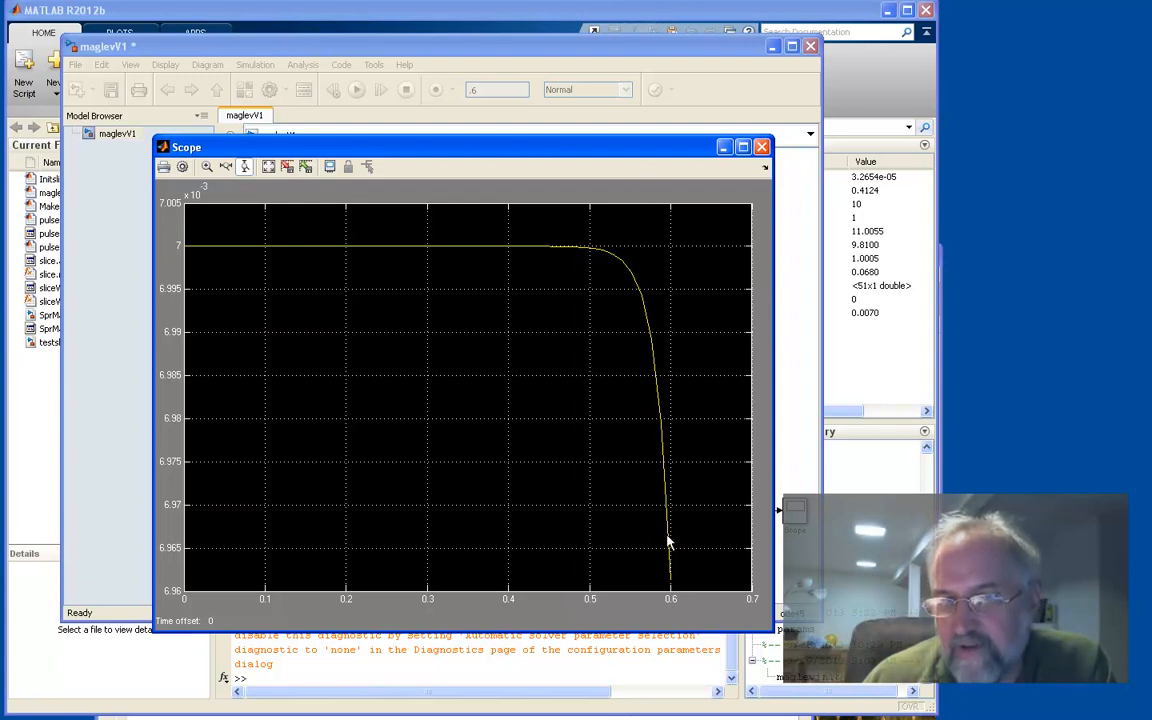
mouse_move(676, 518)
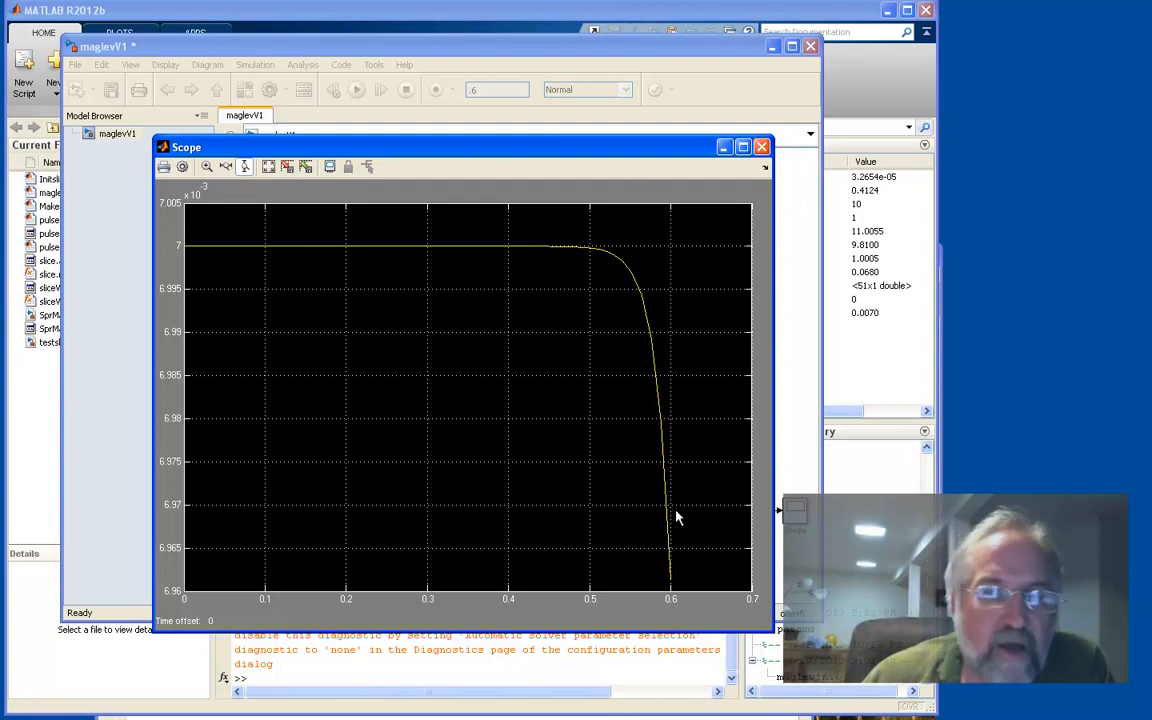
mouse_move(650, 512)
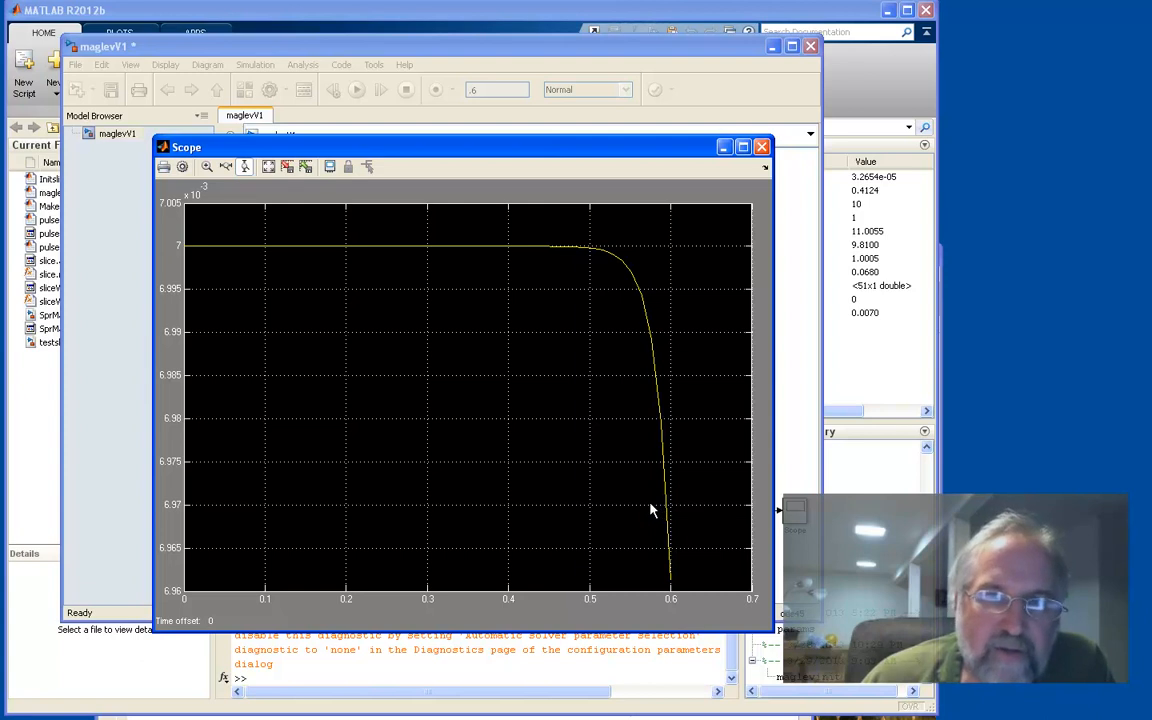
mouse_move(668, 424)
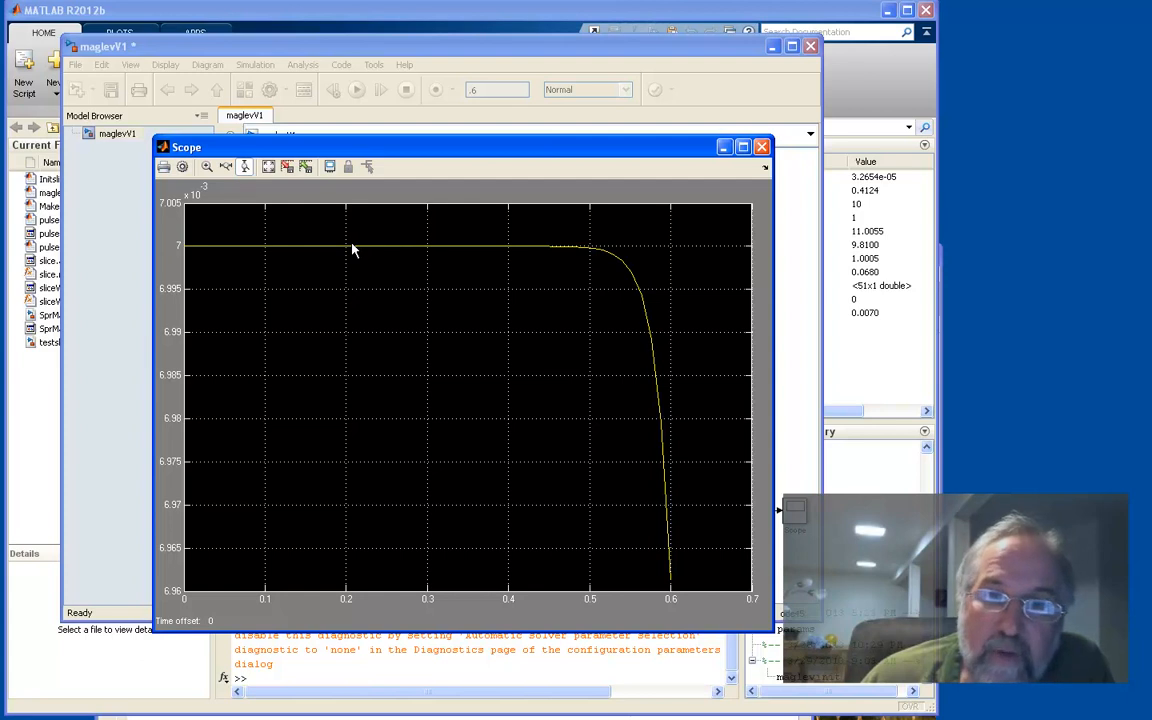
mouse_move(416, 256)
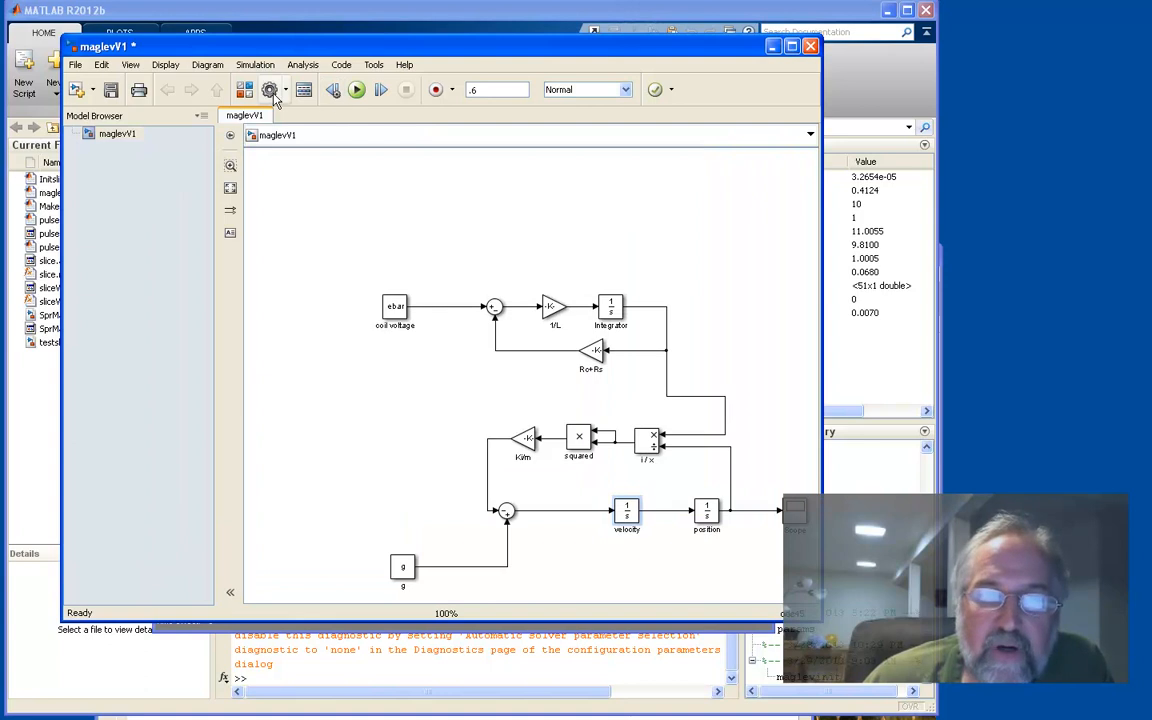
Set the solver's relative tolerance to 1e-6 in the configuration parameters.
left_click(268, 90)
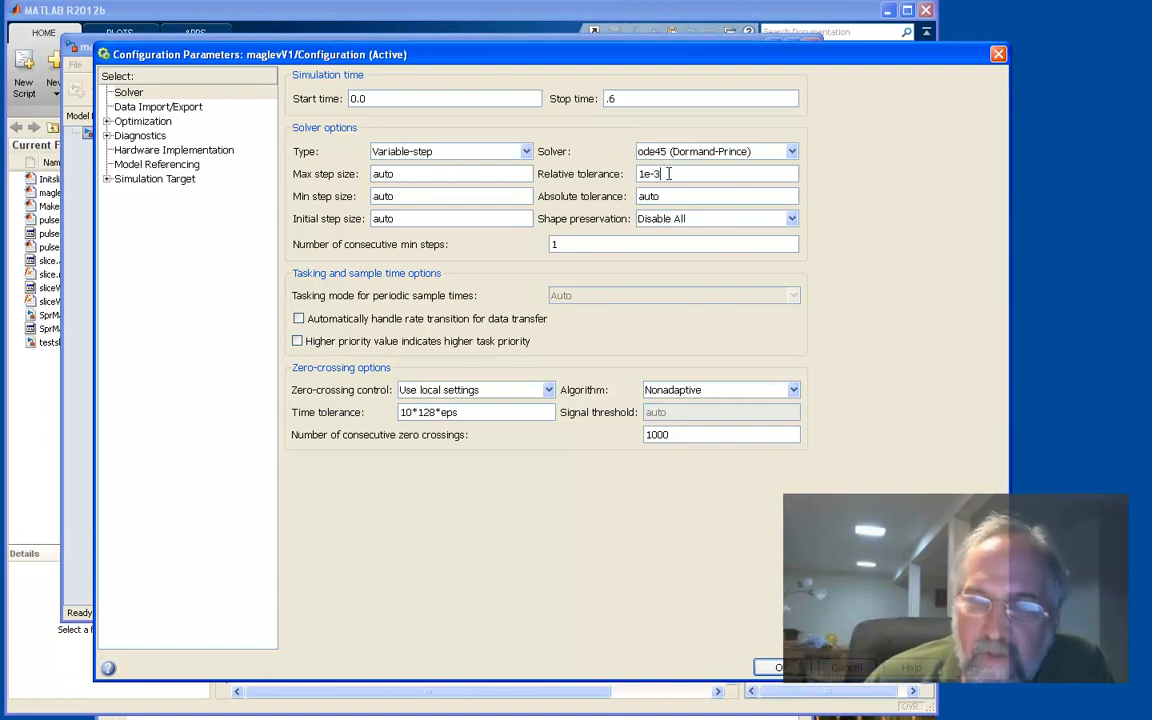
type("1e-6")
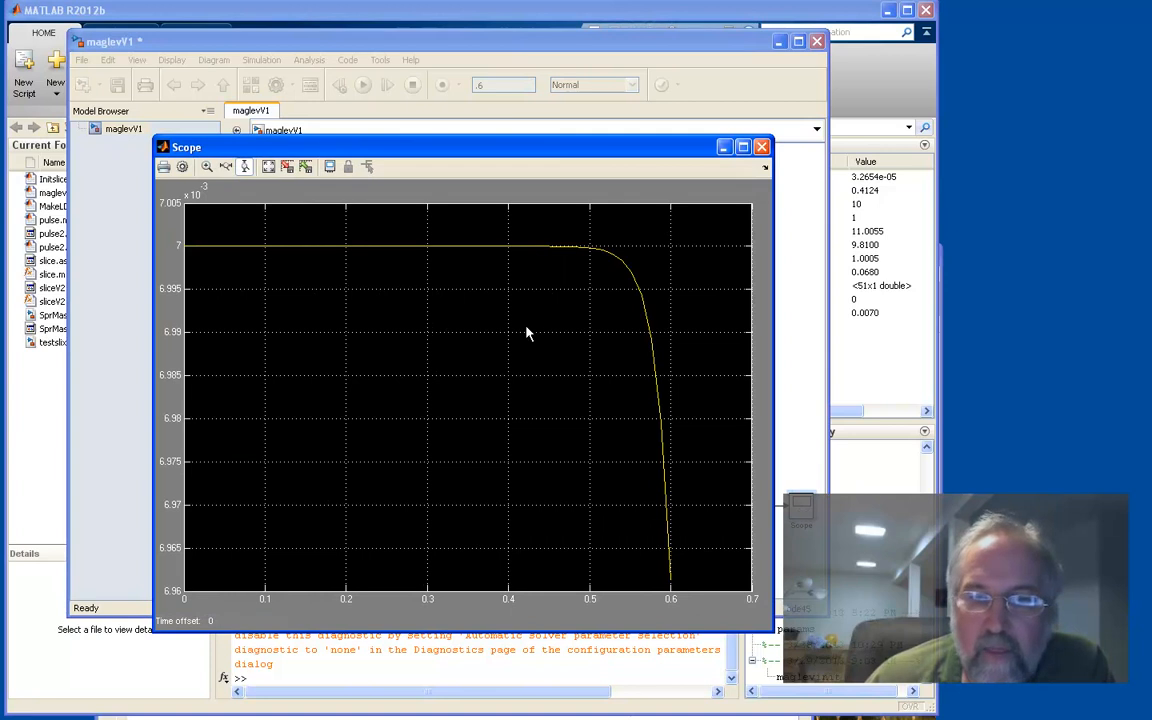
mouse_move(594, 252)
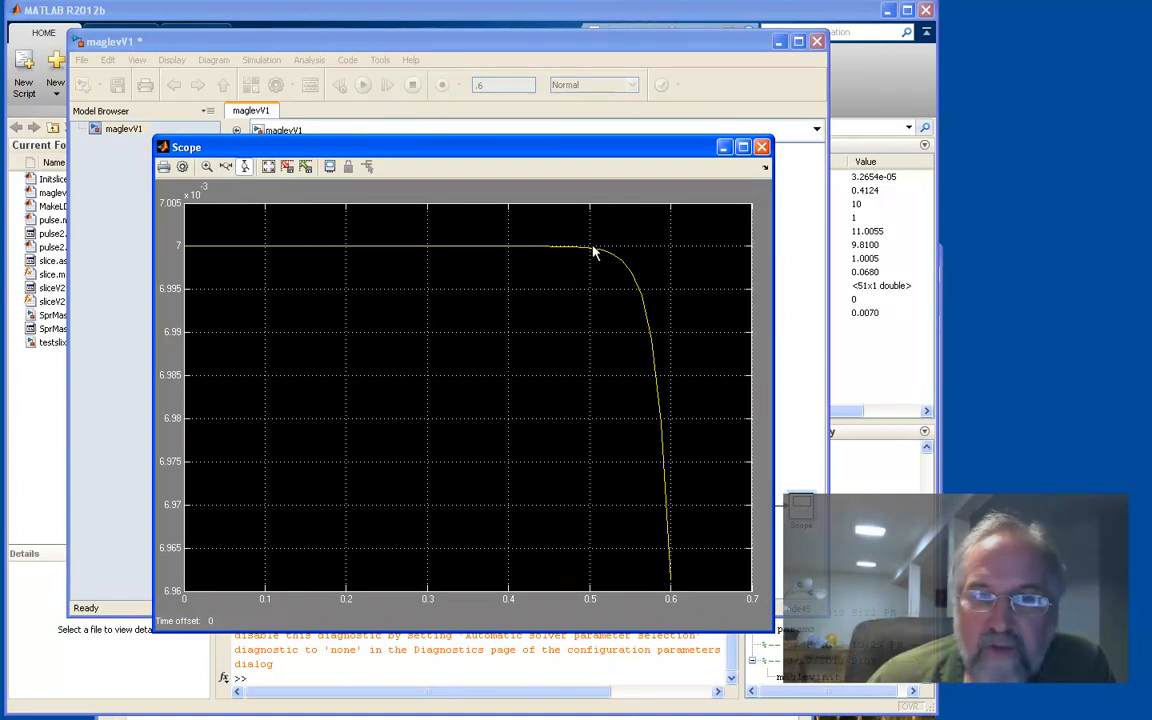
mouse_move(518, 258)
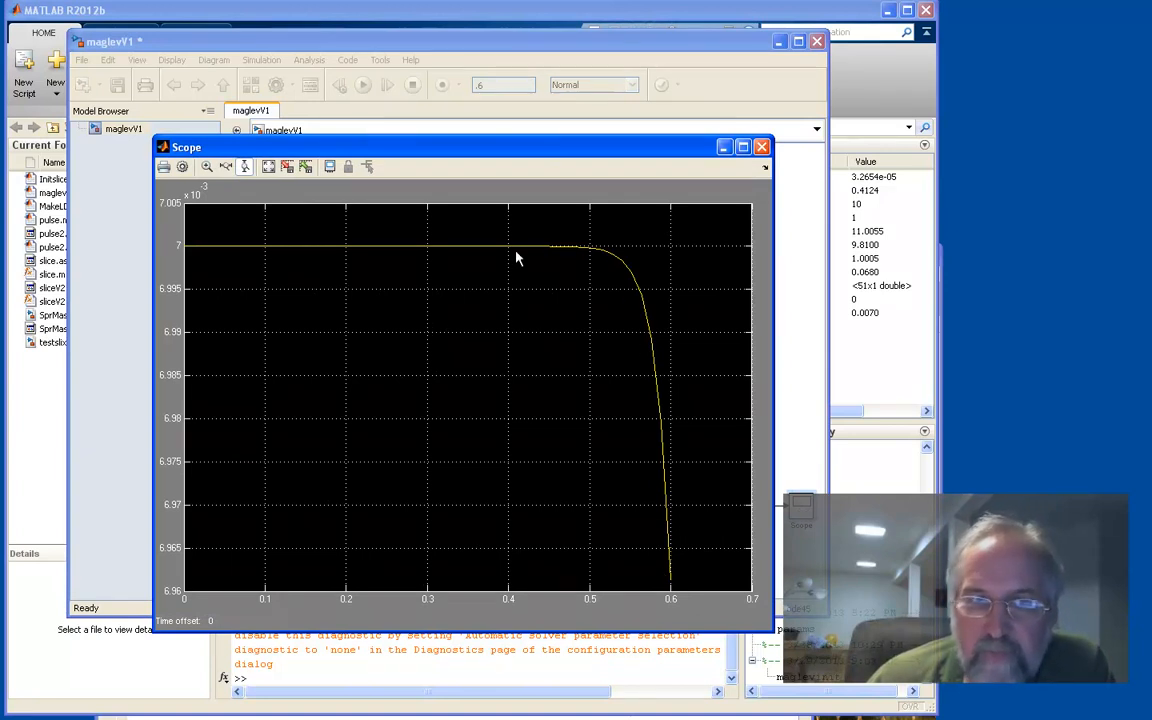
mouse_move(420, 248)
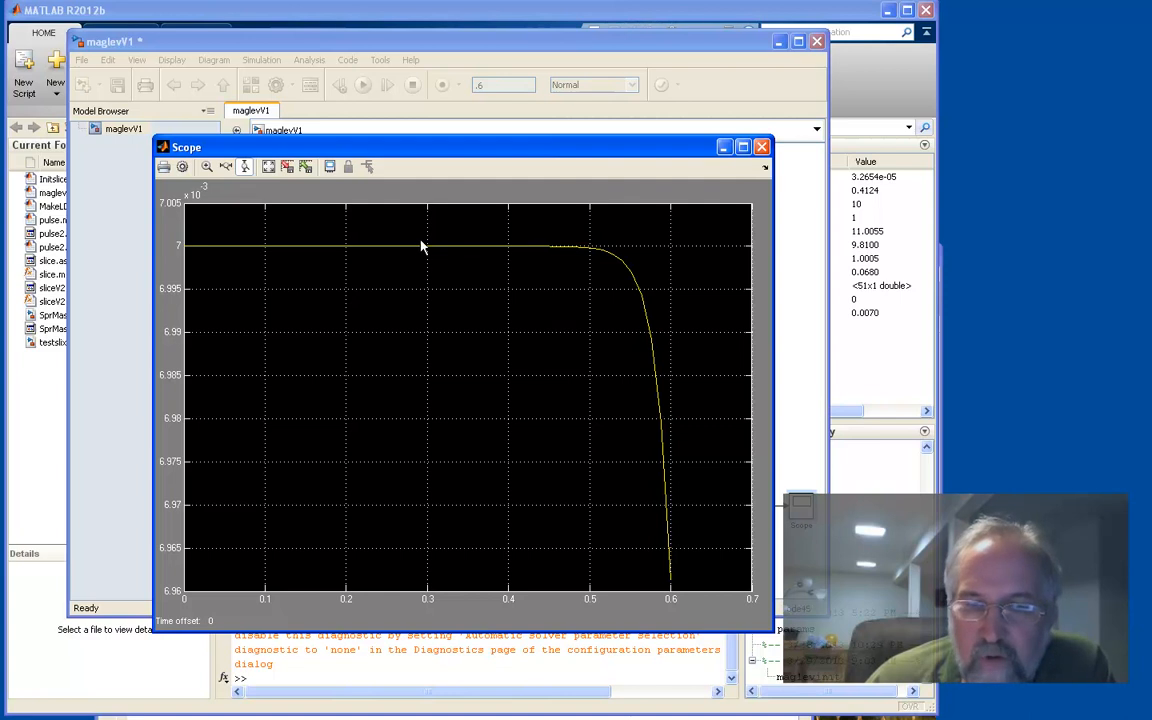
mouse_move(640, 244)
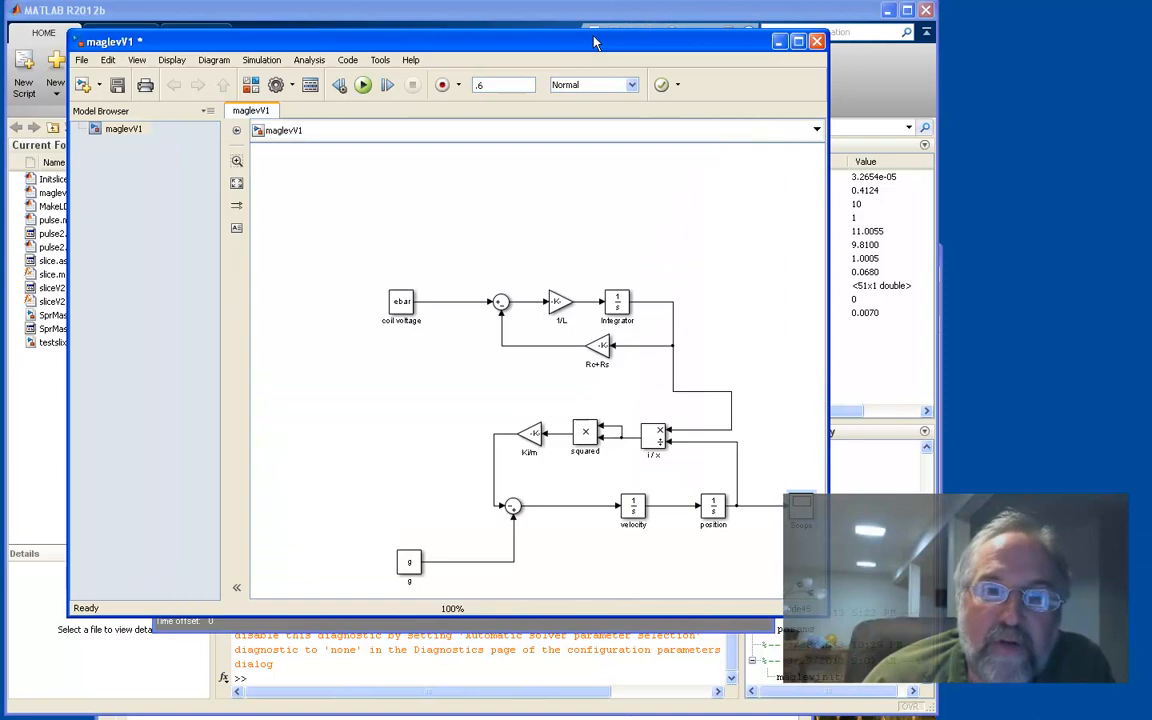
Open maglevV2.slx, the version using a Fcn block for the magnetic force.
left_click(400, 302)
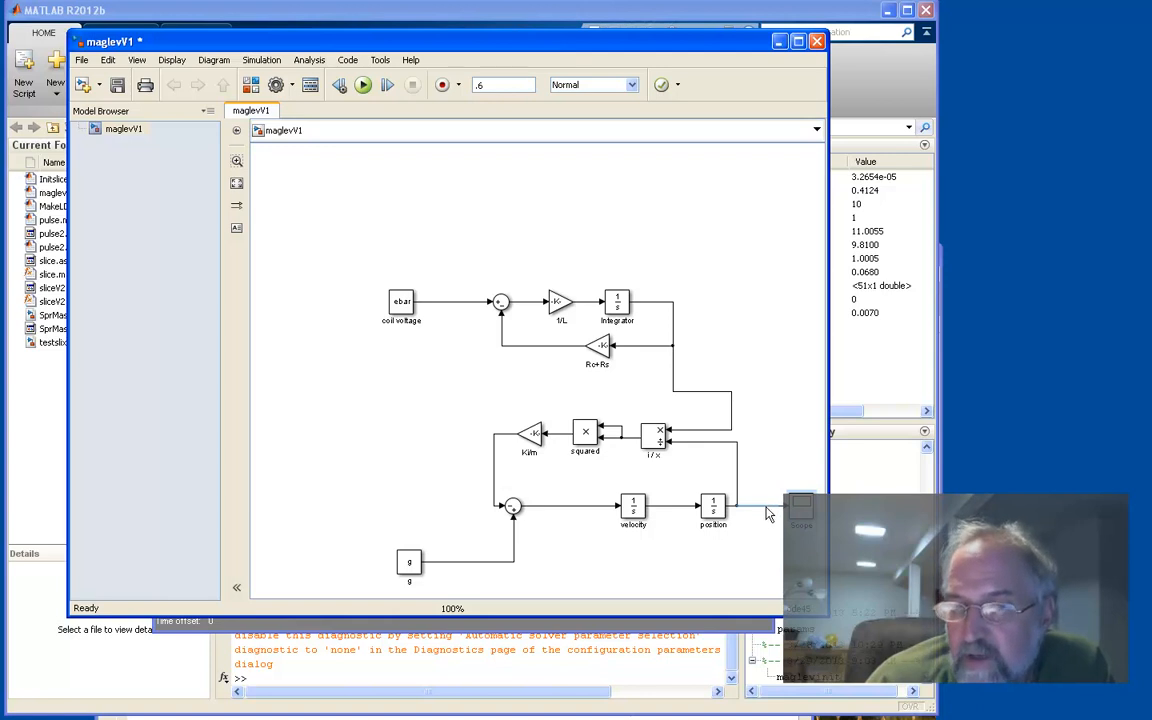
mouse_move(324, 348)
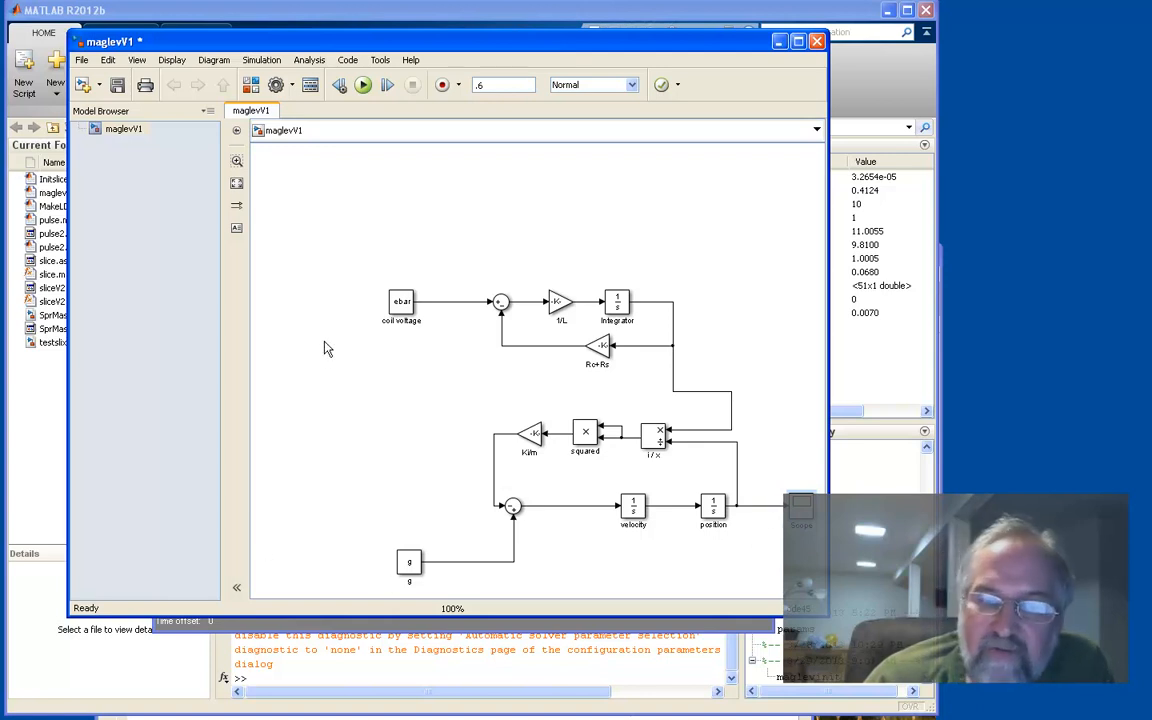
mouse_move(370, 316)
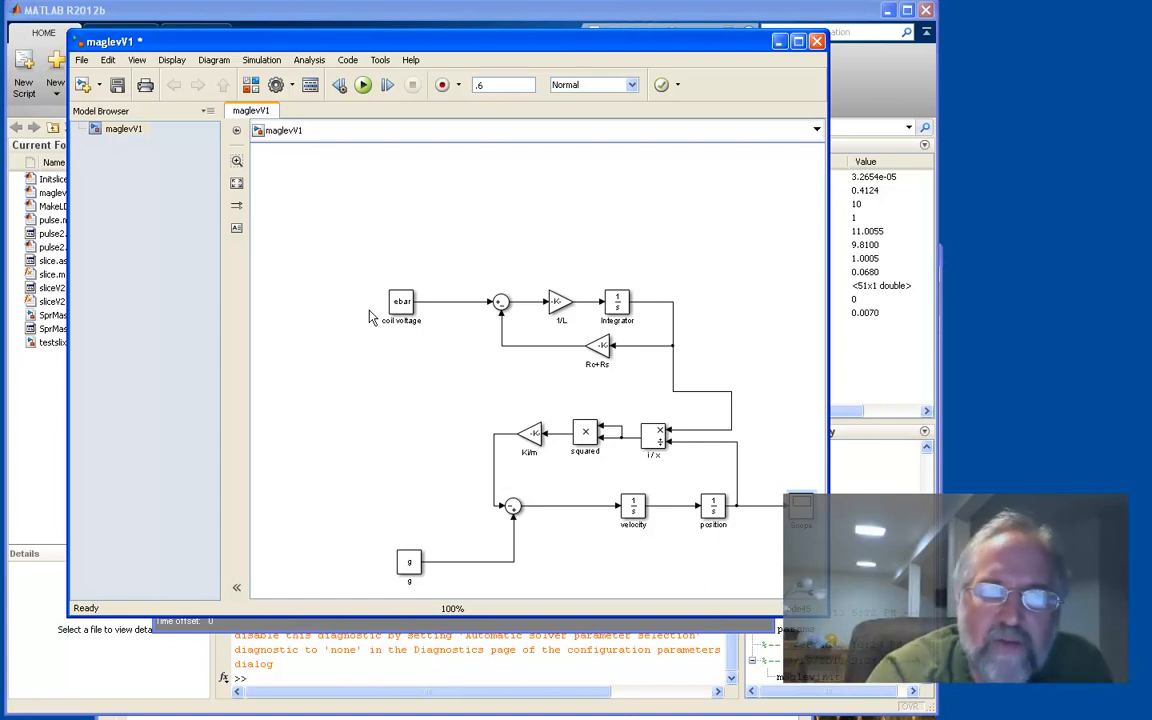
mouse_move(600, 424)
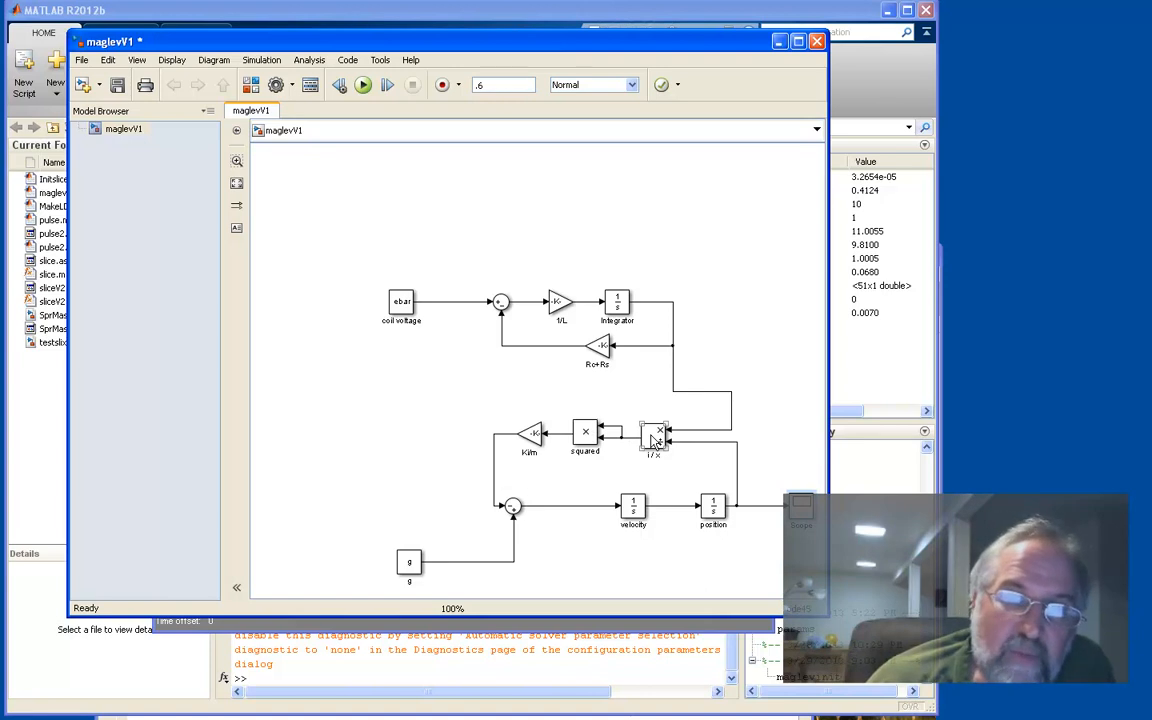
left_click(656, 436)
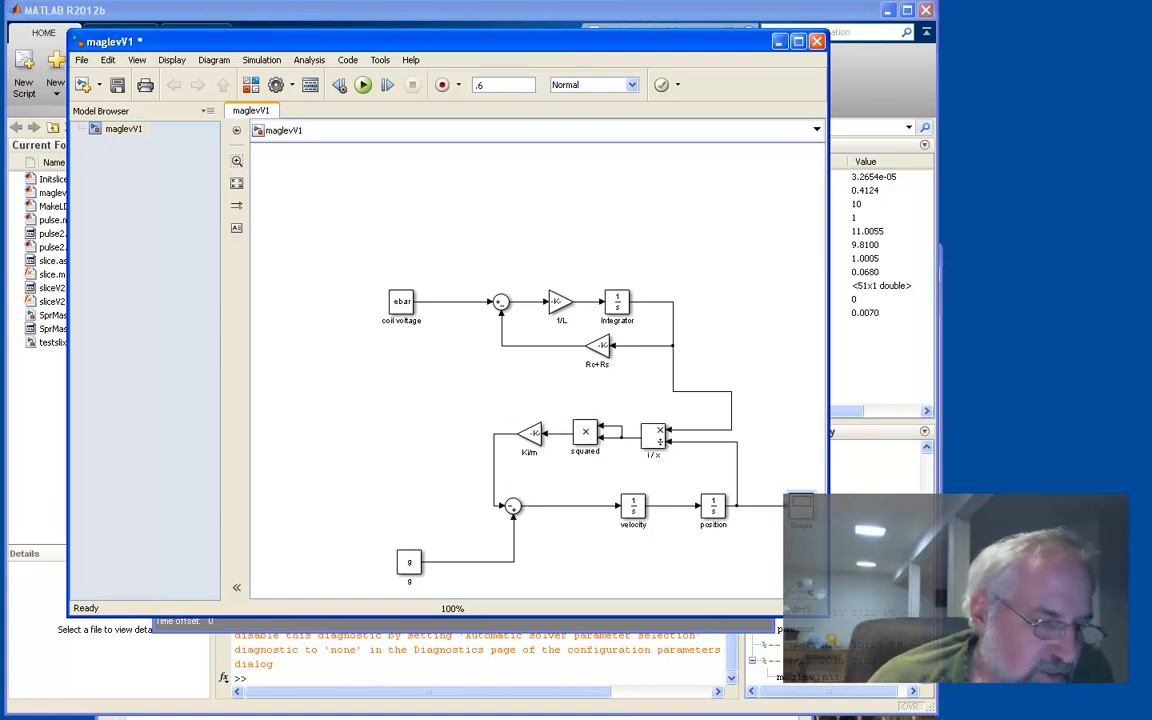
left_click(362, 84)
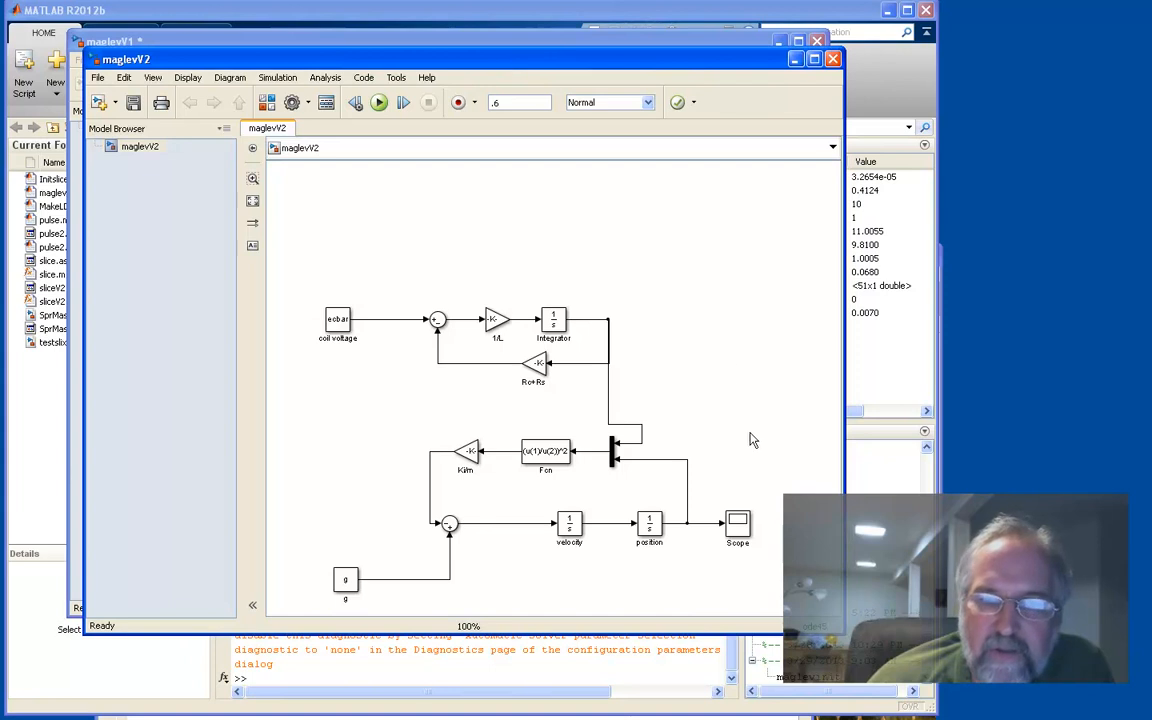
mouse_move(630, 338)
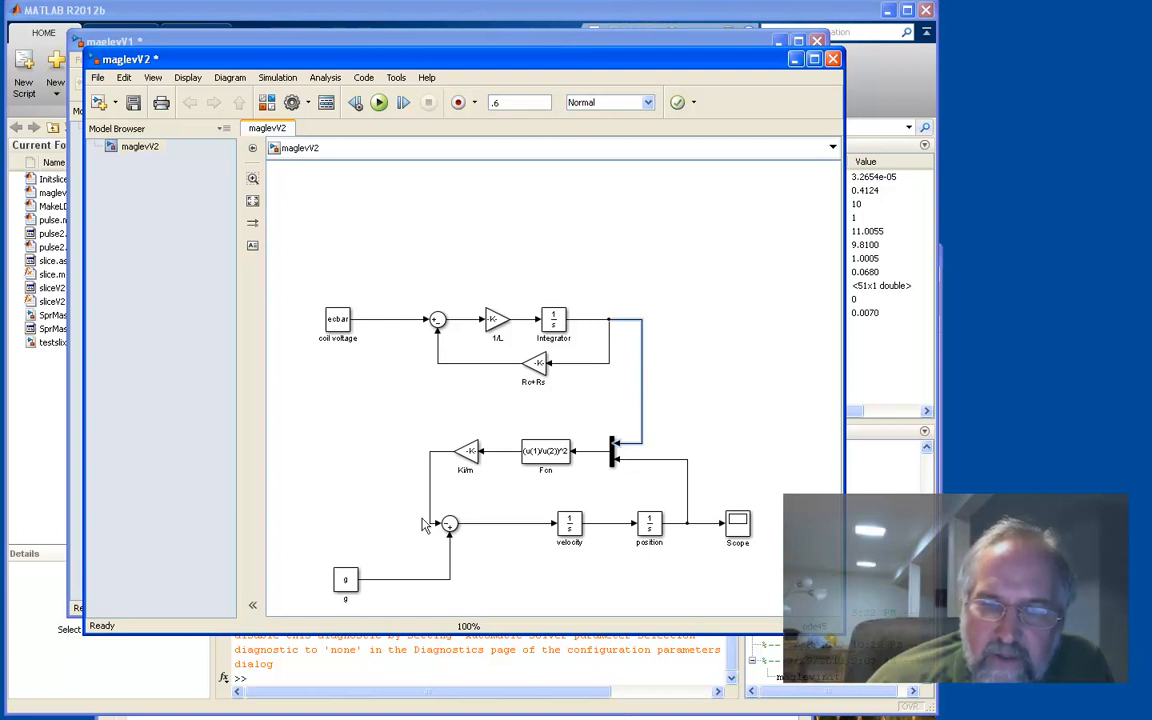
Select the Fcn block in maglevV2 and bring up the Library Browser.
left_click(544, 452)
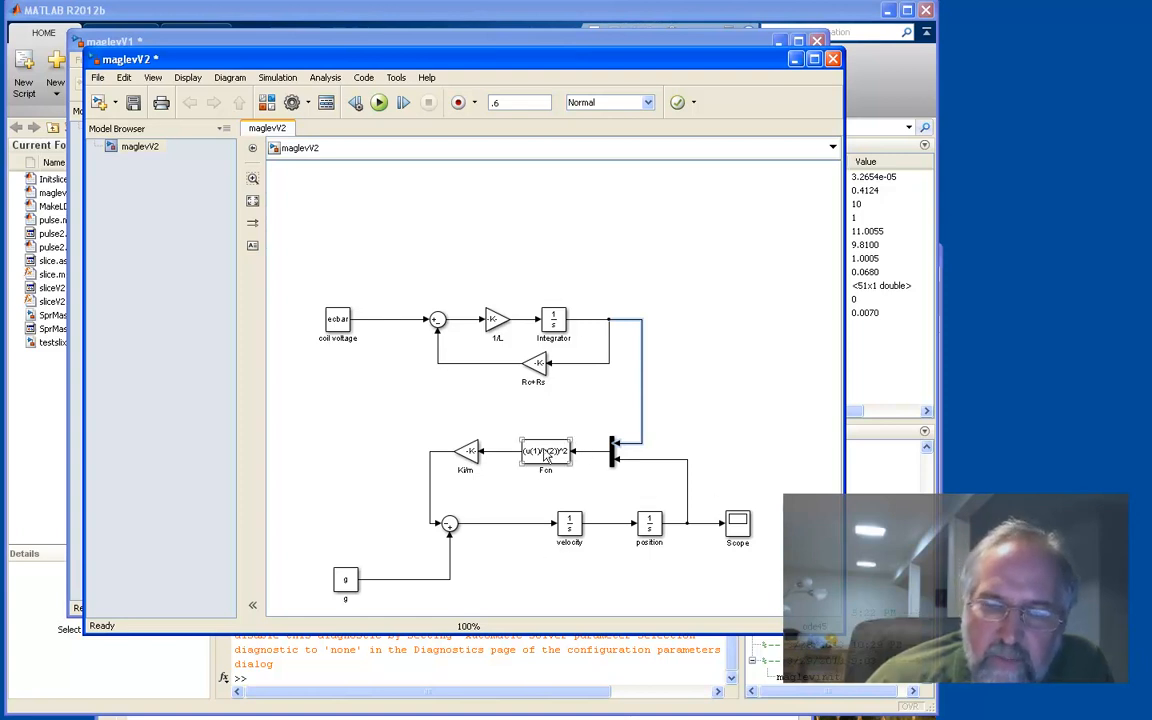
left_click(544, 452)
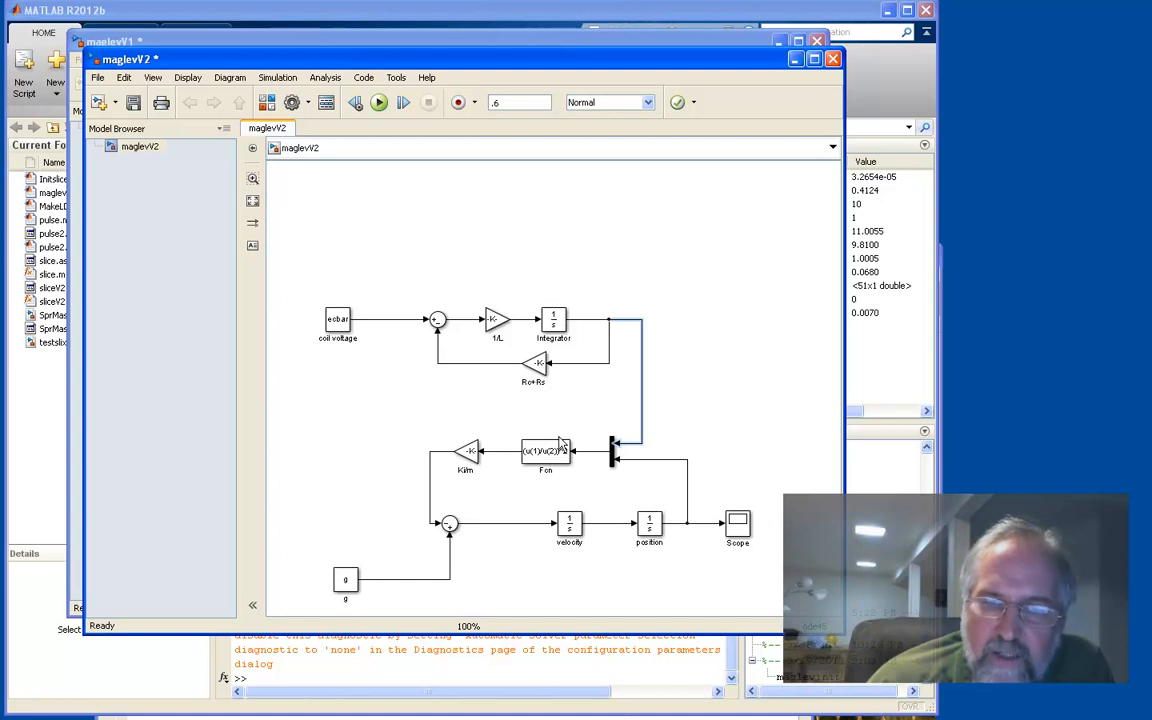
left_click(464, 450)
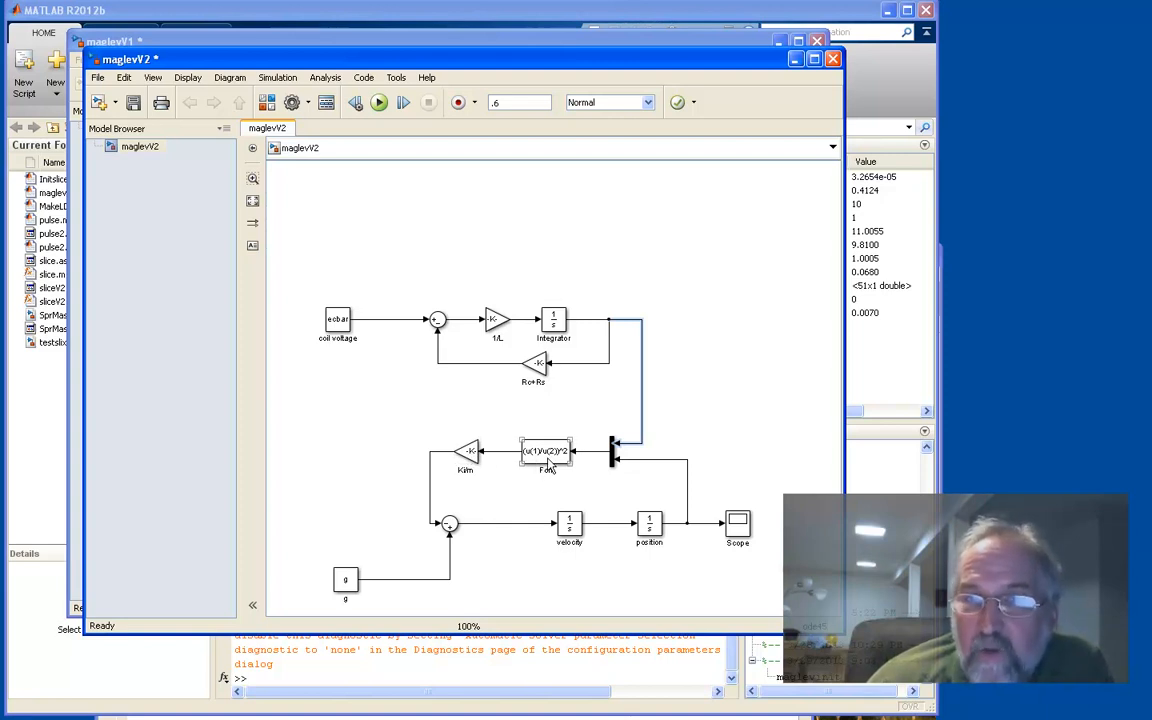
left_click(544, 452)
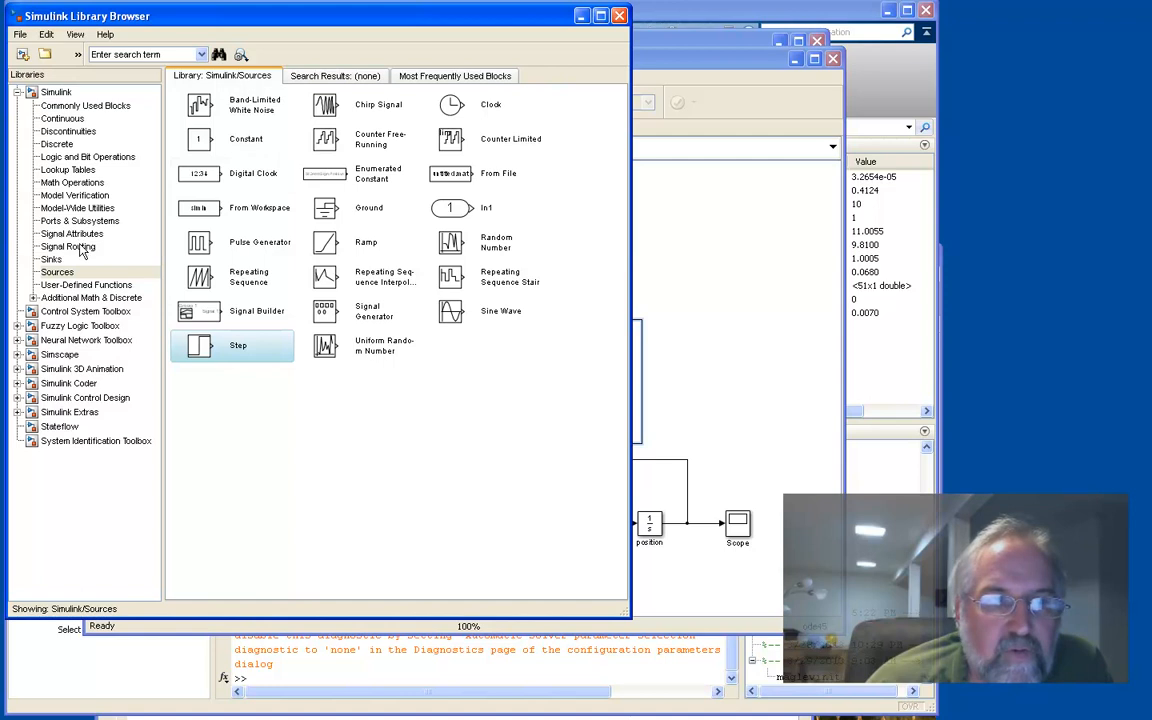
Browse Signal Attributes then Signal Routing to find the Mux block.
left_click(72, 232)
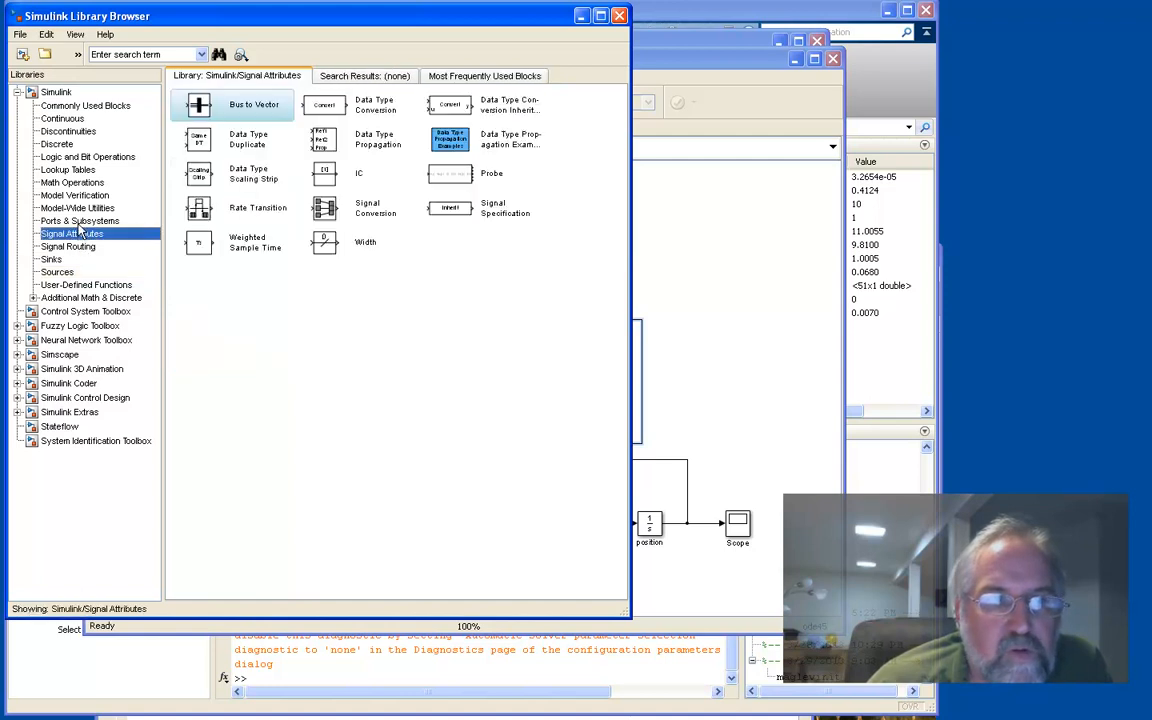
left_click(68, 246)
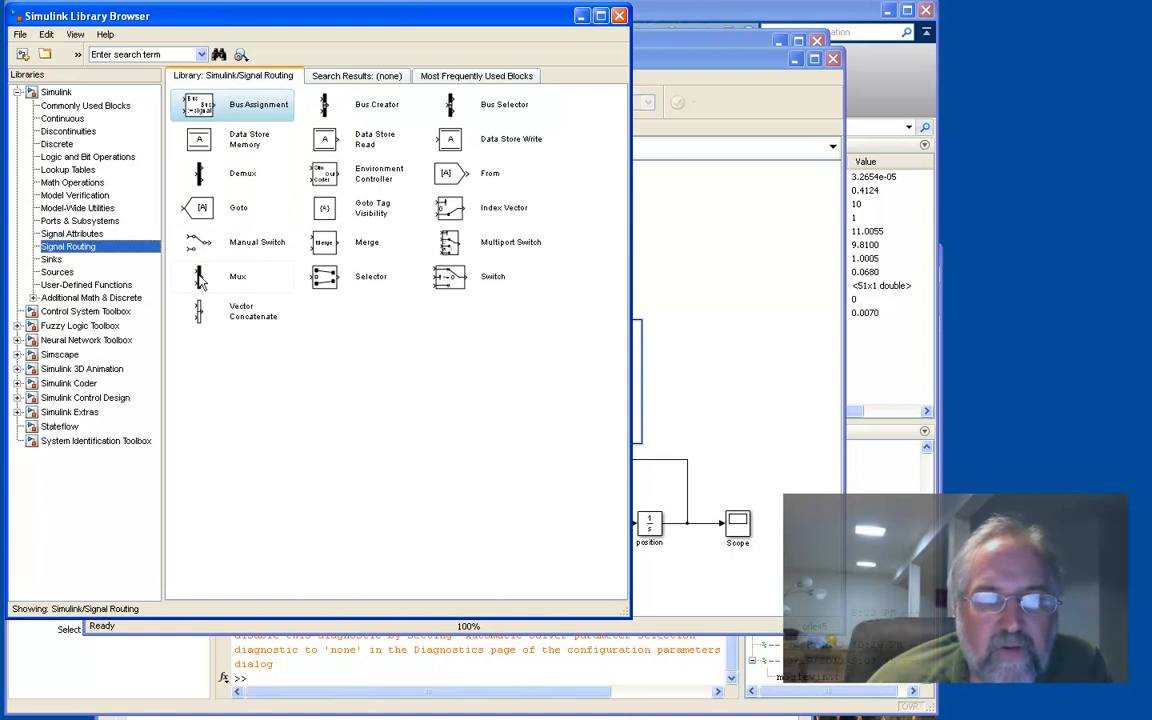
mouse_move(200, 184)
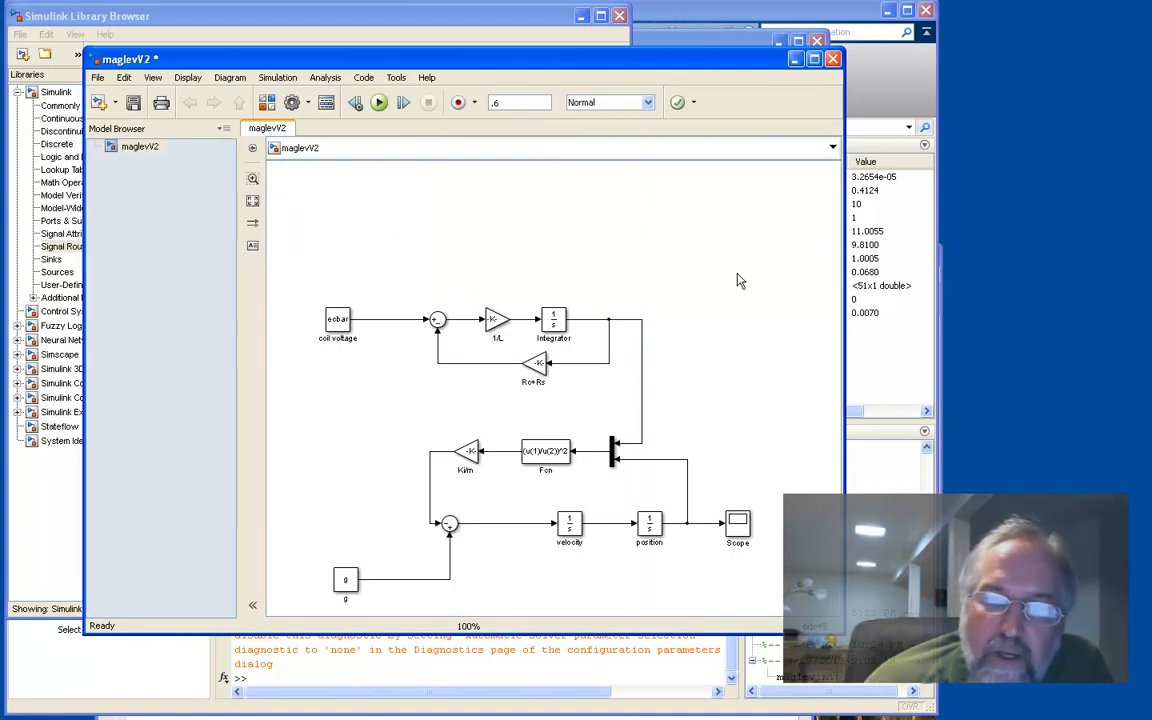
mouse_move(716, 436)
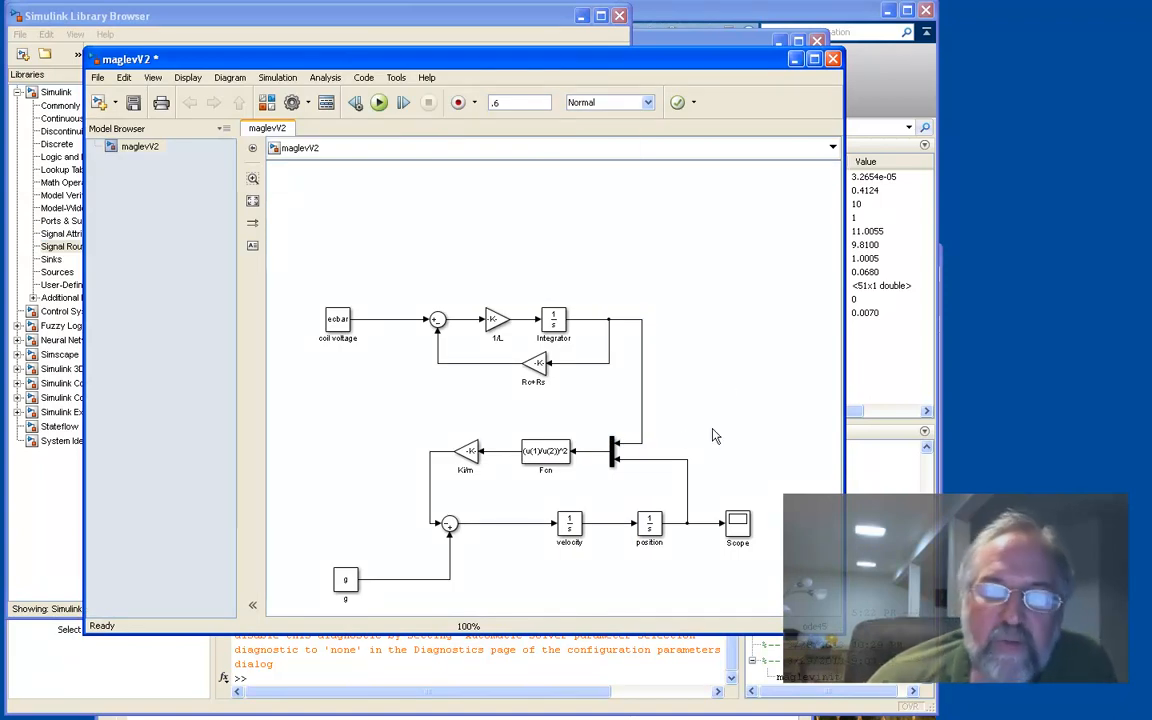
left_click(544, 456)
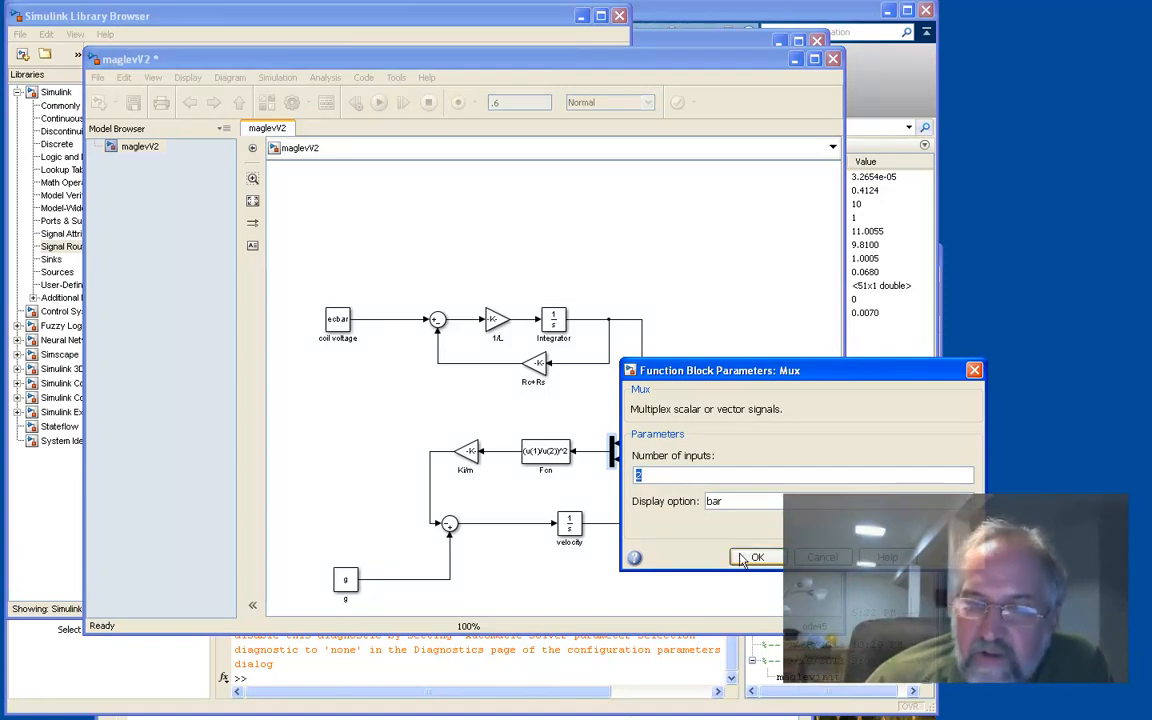
left_click(756, 556)
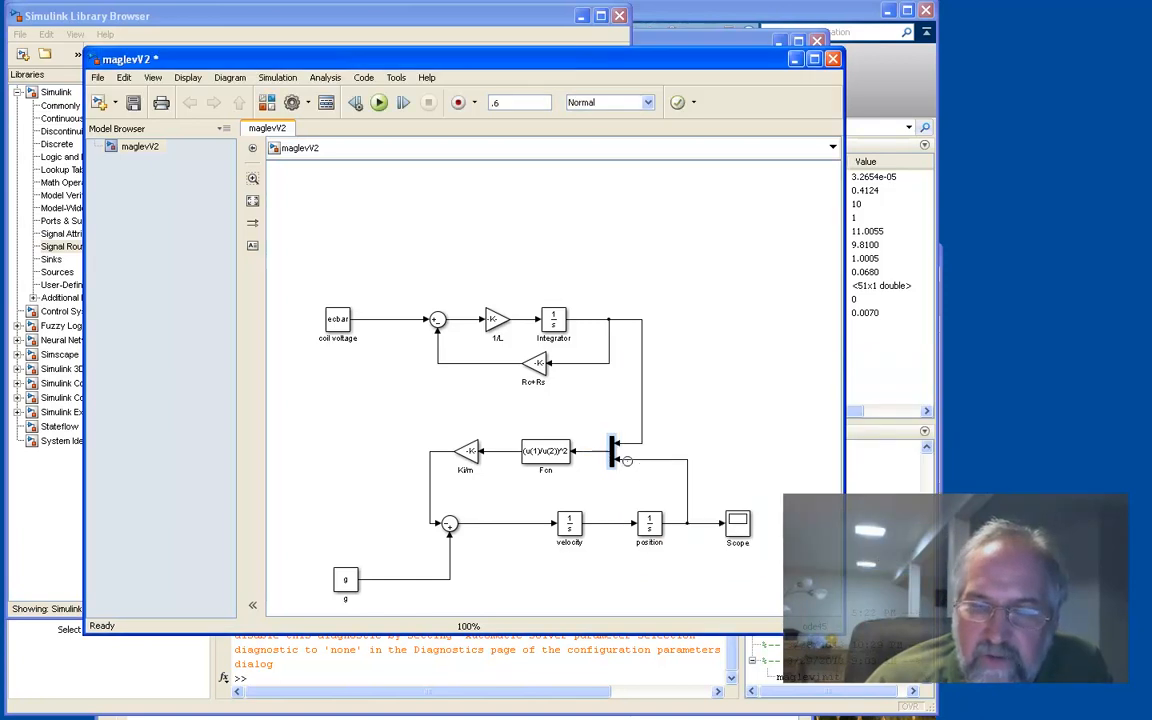
left_click(544, 452)
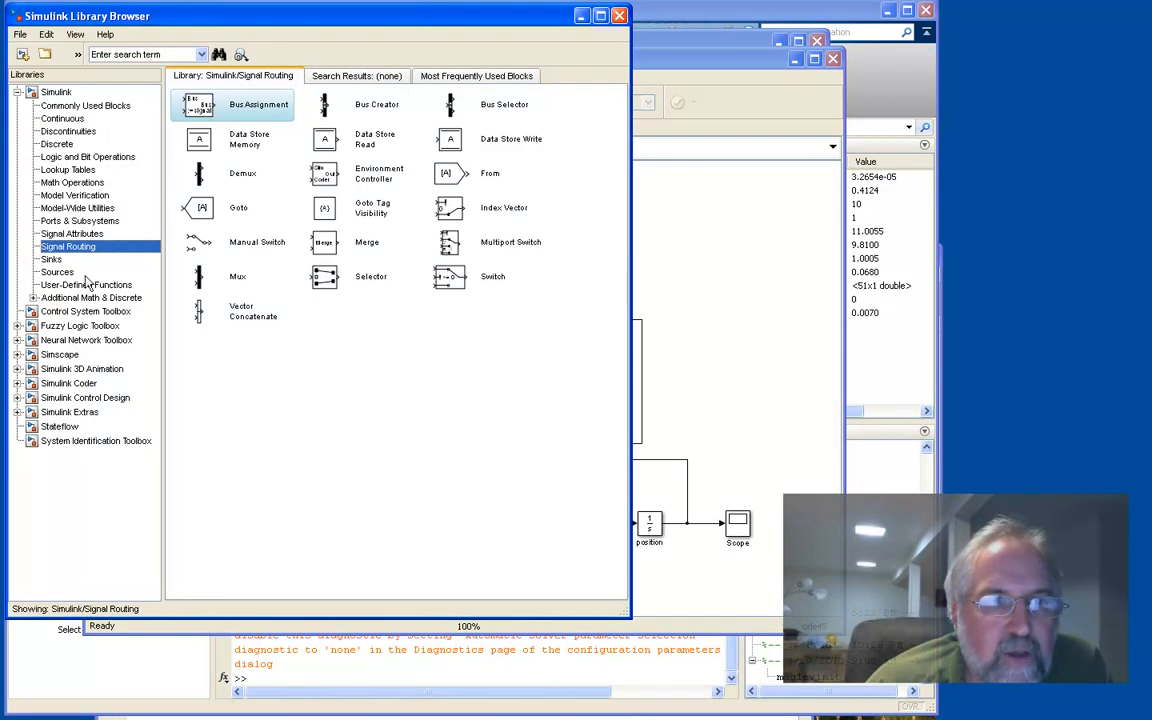
left_click(86, 284)
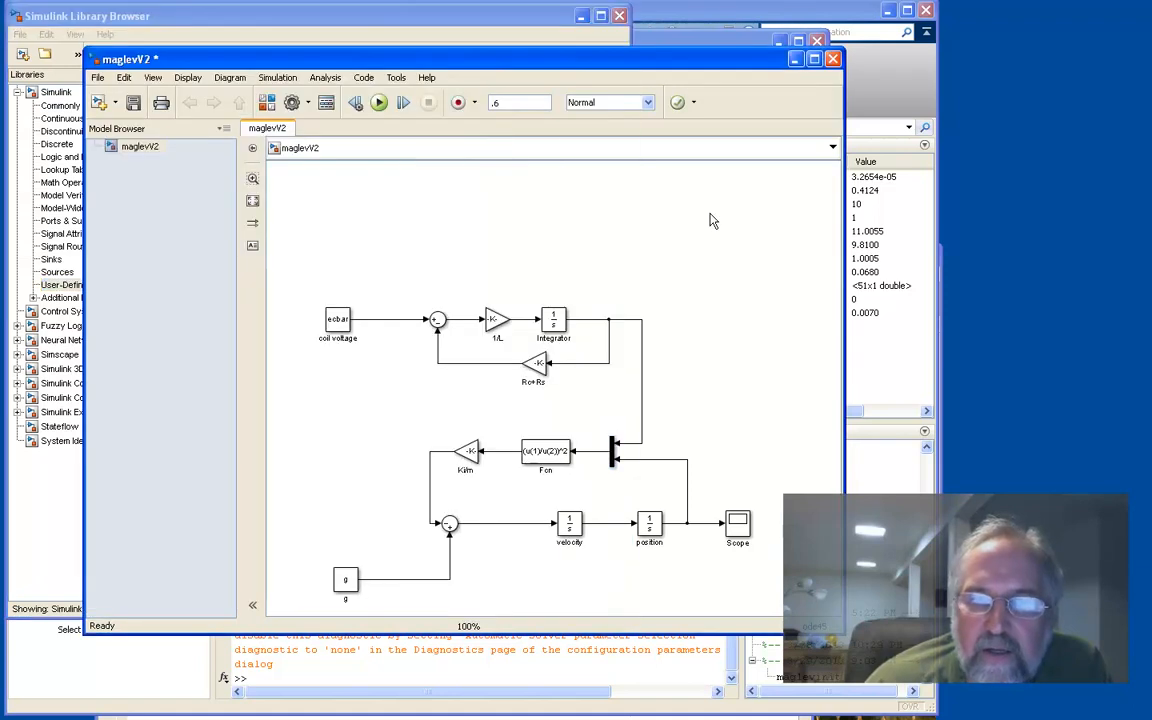
double_click(544, 452)
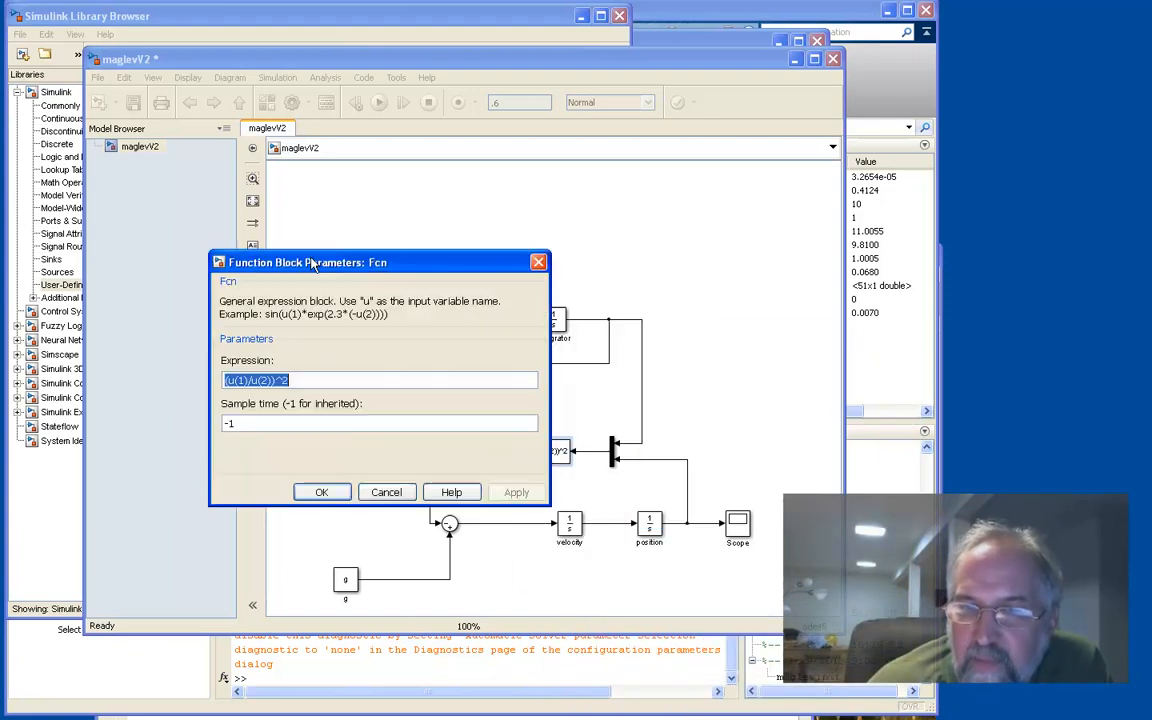
left_click_drag(310, 262, 212, 236)
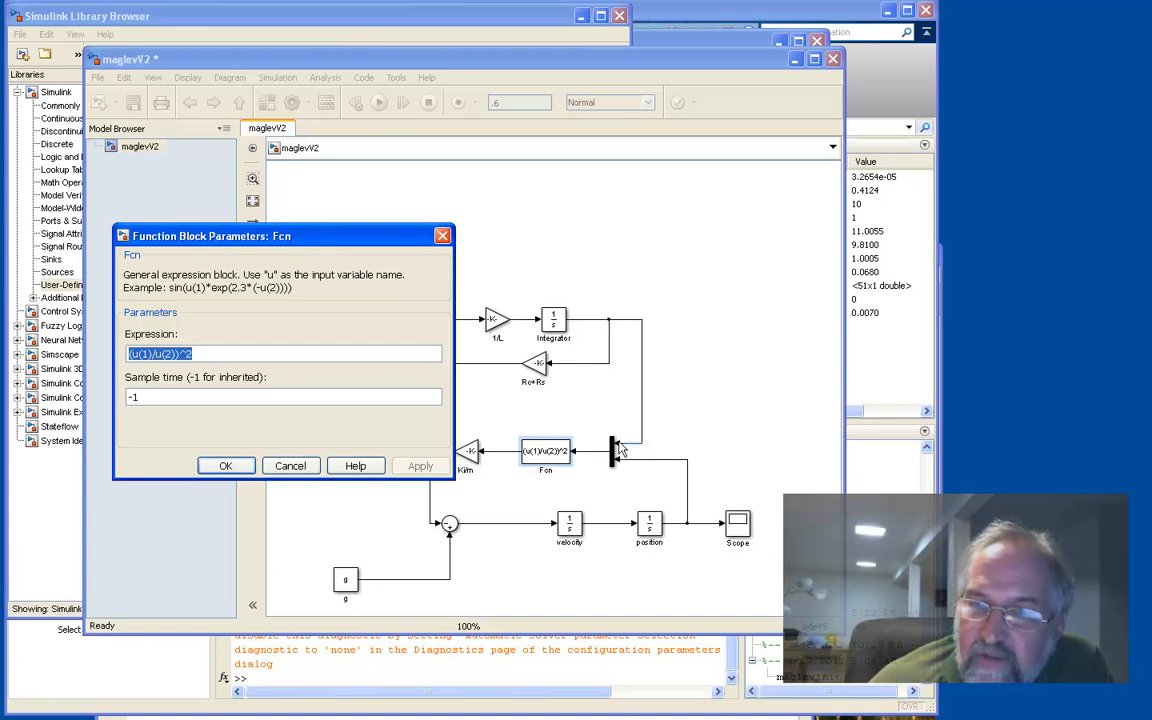
mouse_move(624, 490)
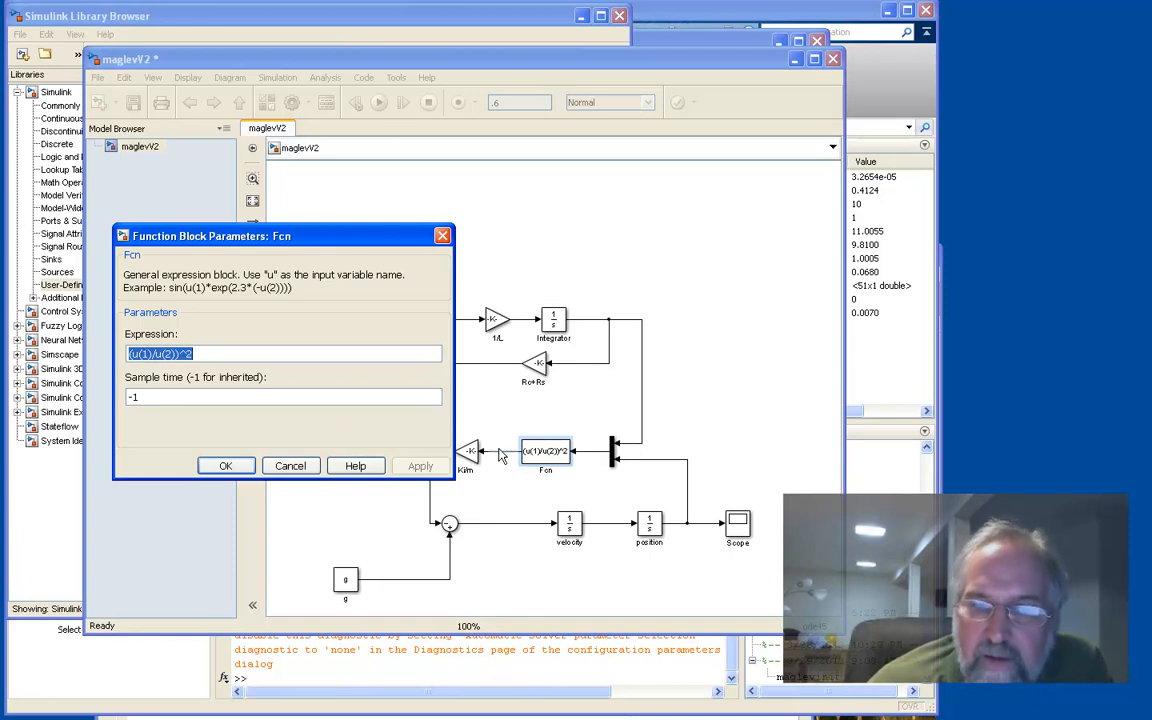
mouse_move(108, 364)
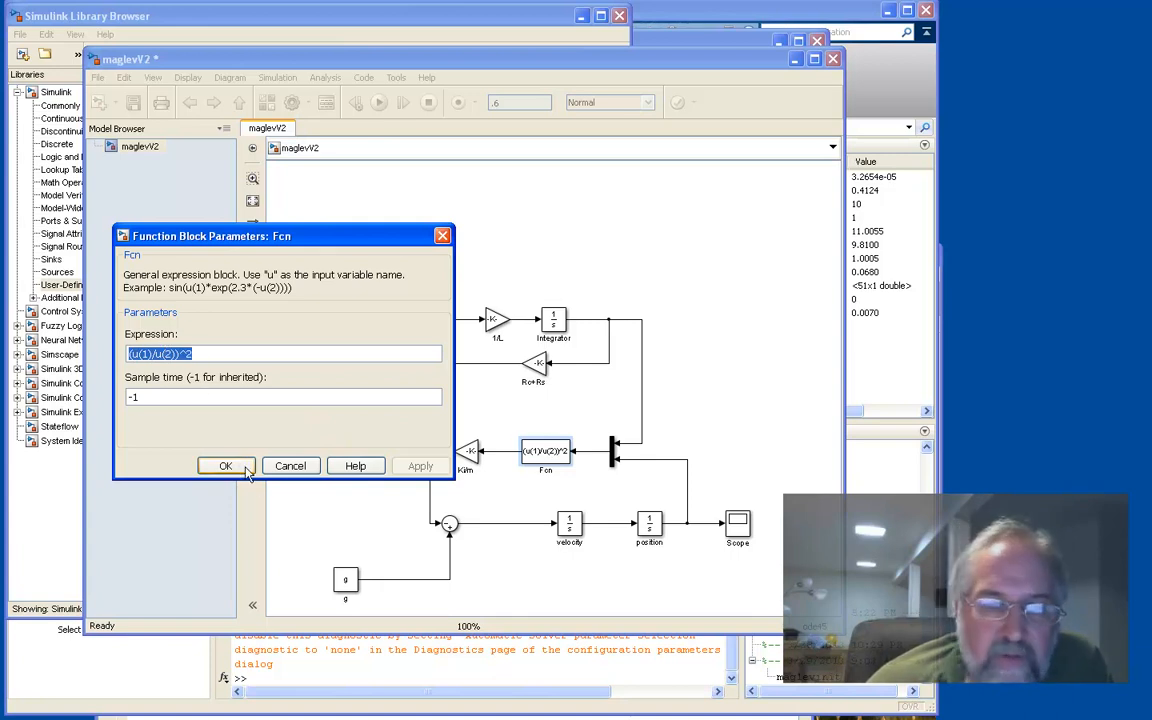
left_click(224, 466)
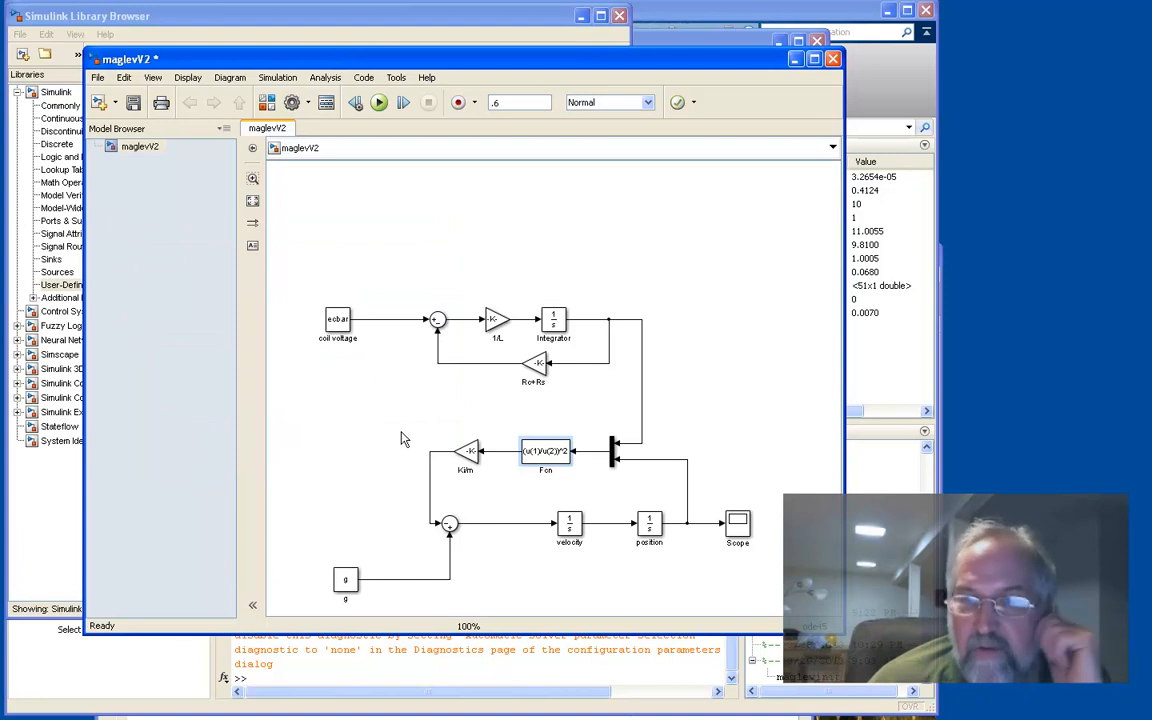
left_click(544, 452)
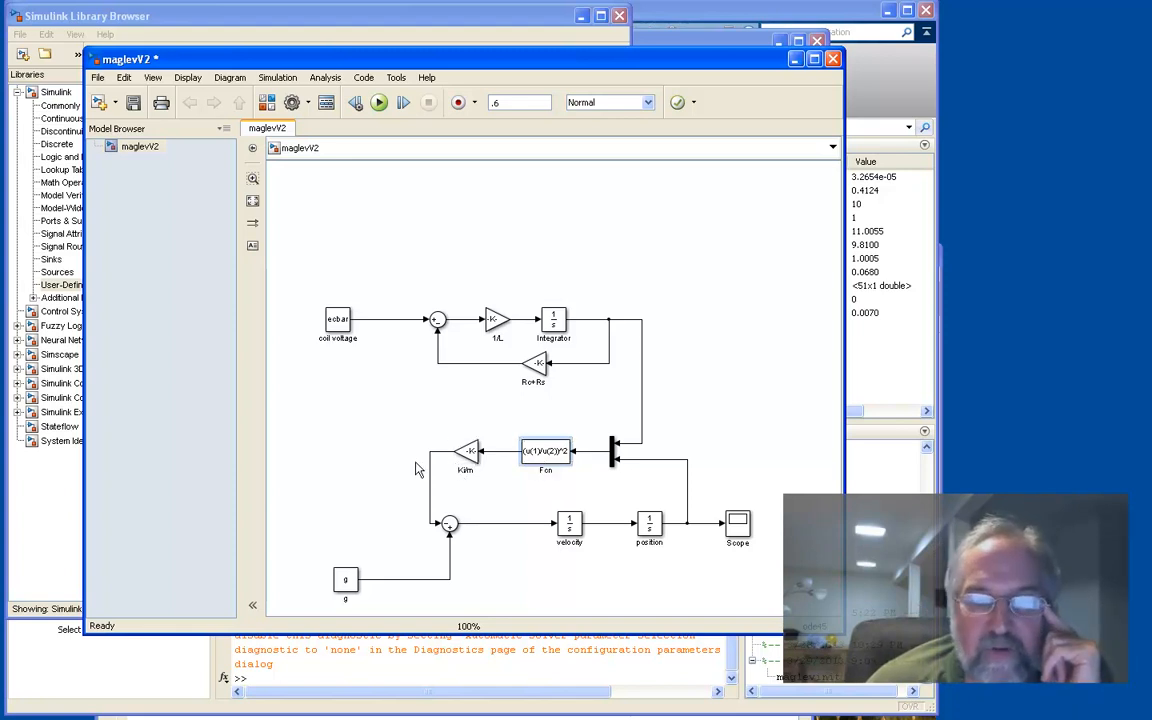
mouse_move(370, 340)
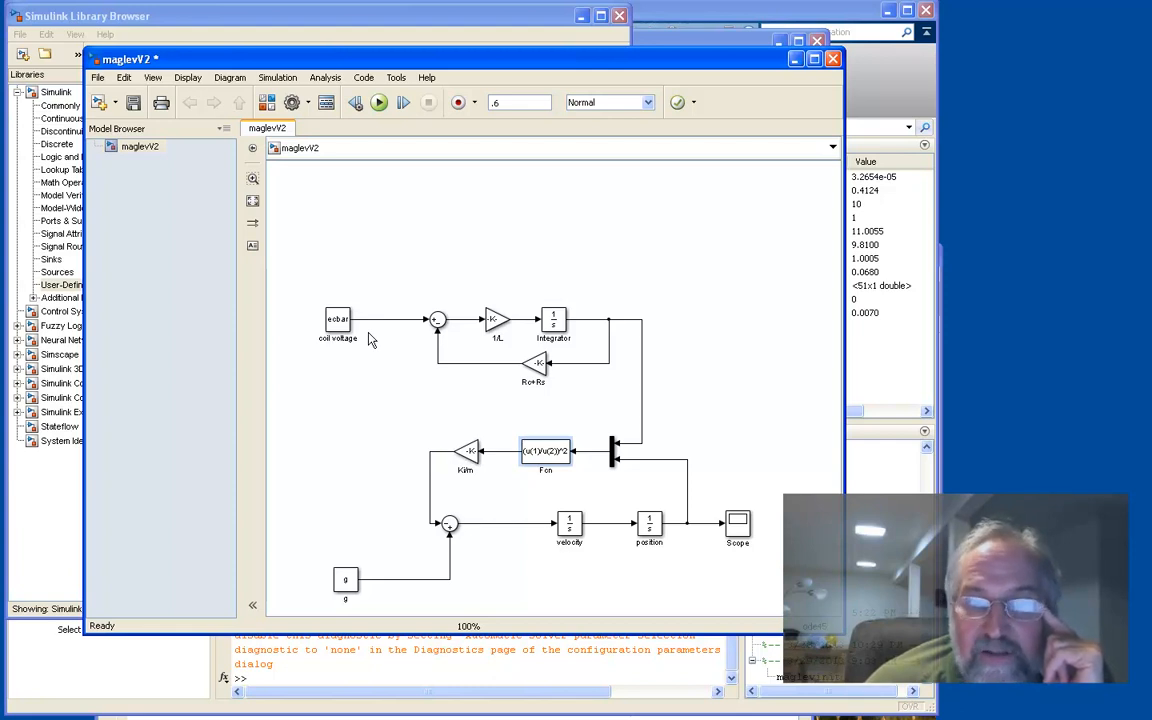
mouse_move(380, 16)
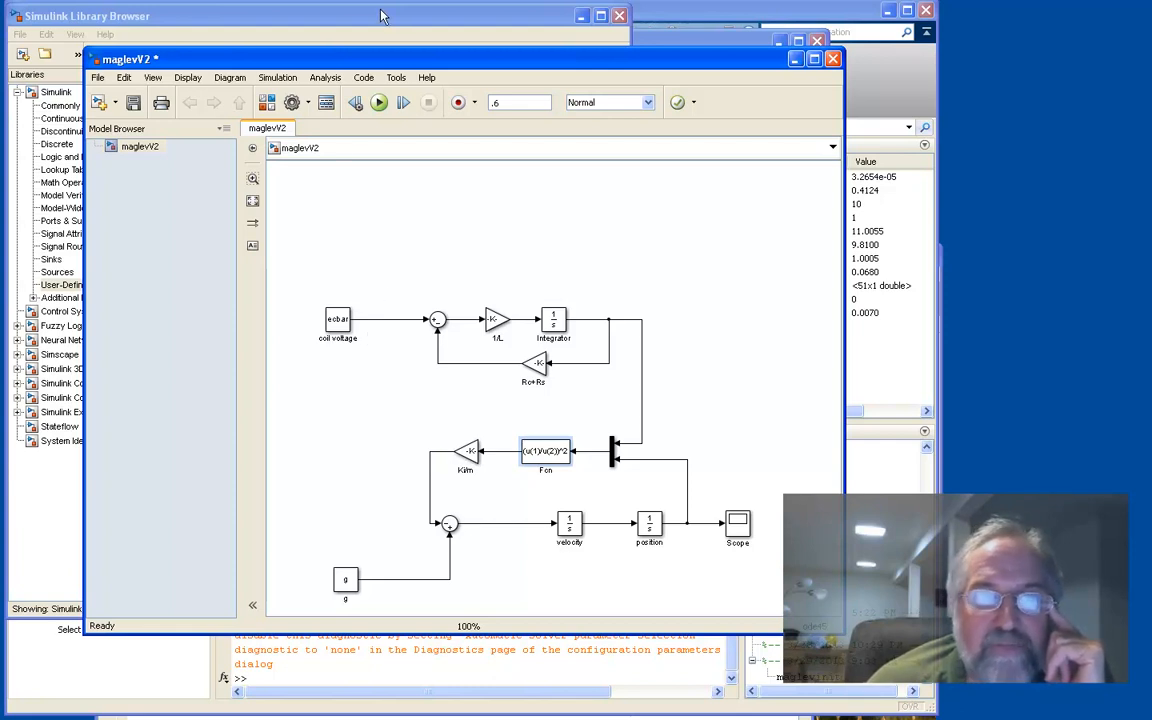